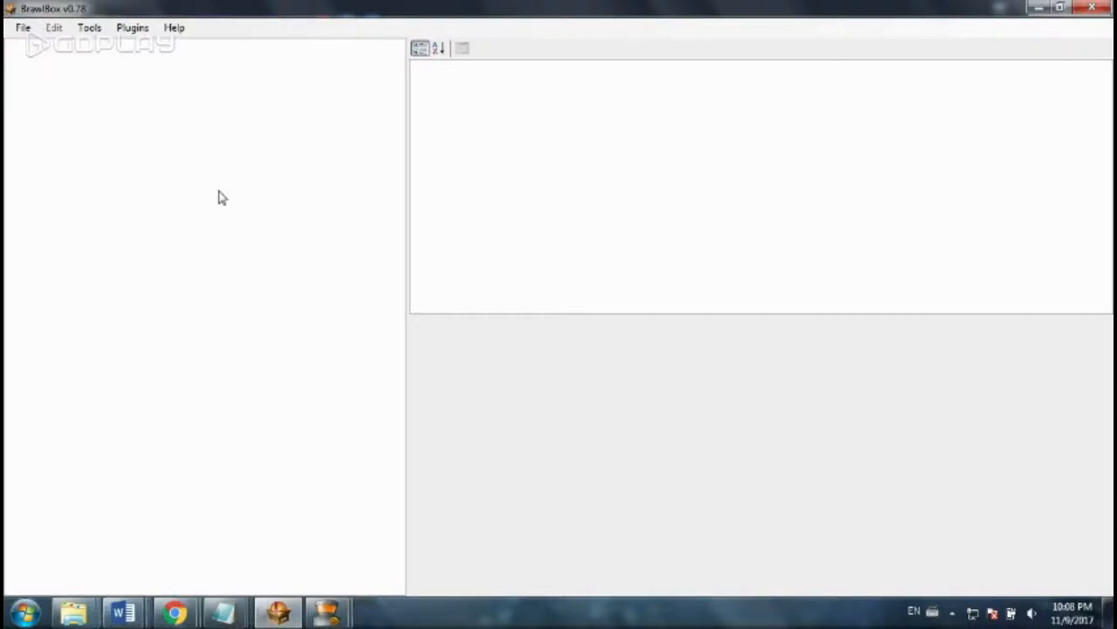
pyautogui.moveTo(36, 67)
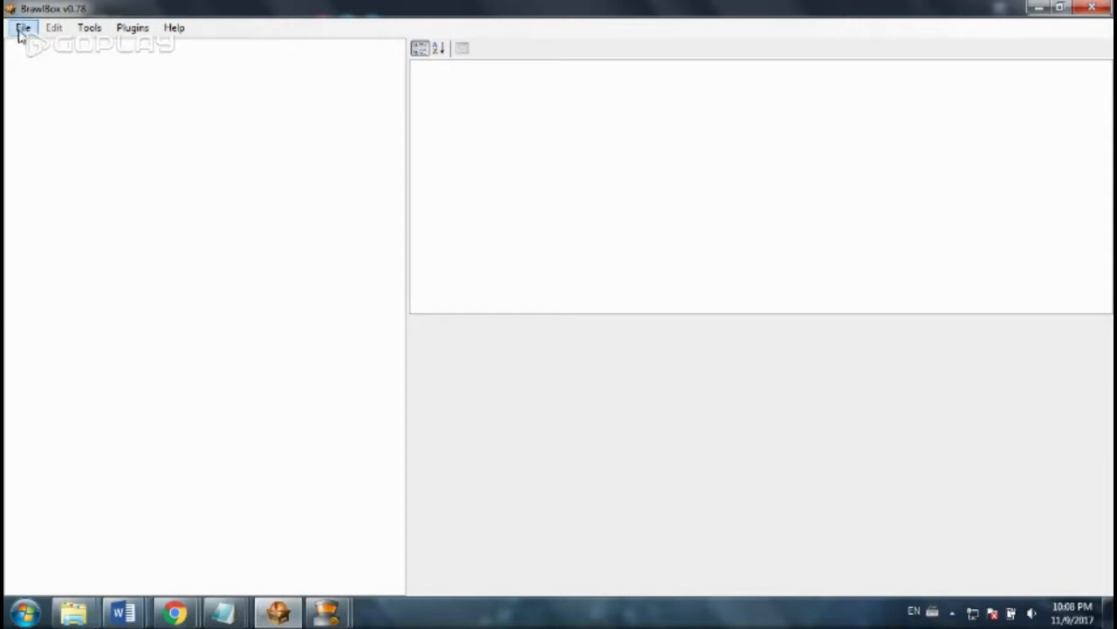
# - Browse into the Brawl Data Partition's stage\melee folder to find STGDXYORSTER.PAC
pyautogui.click(23, 27)
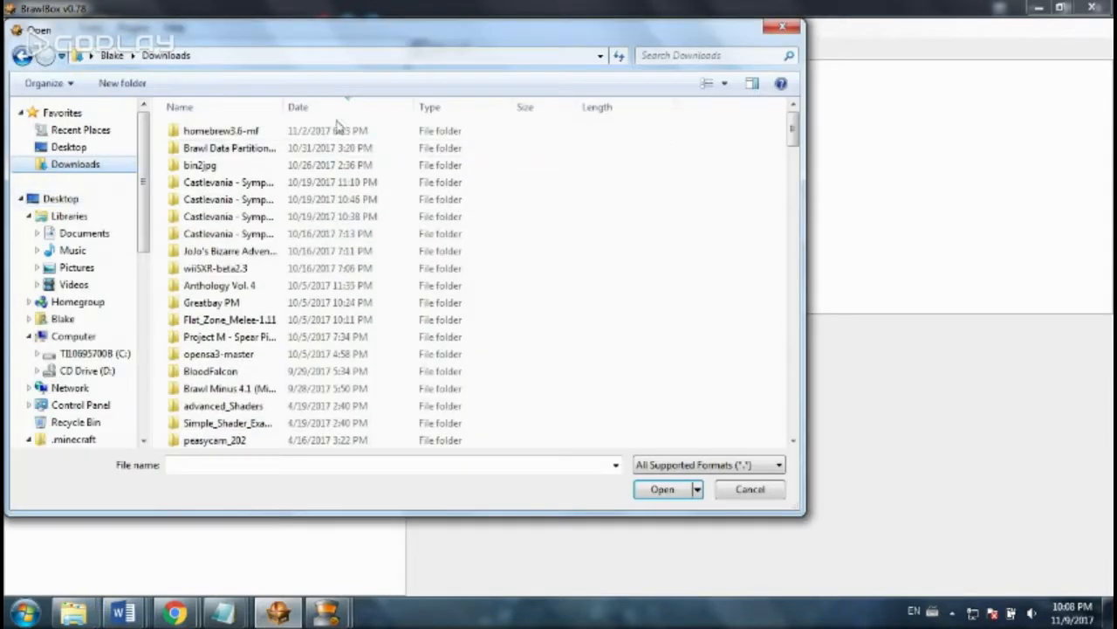
pyautogui.doubleClick(229, 148)
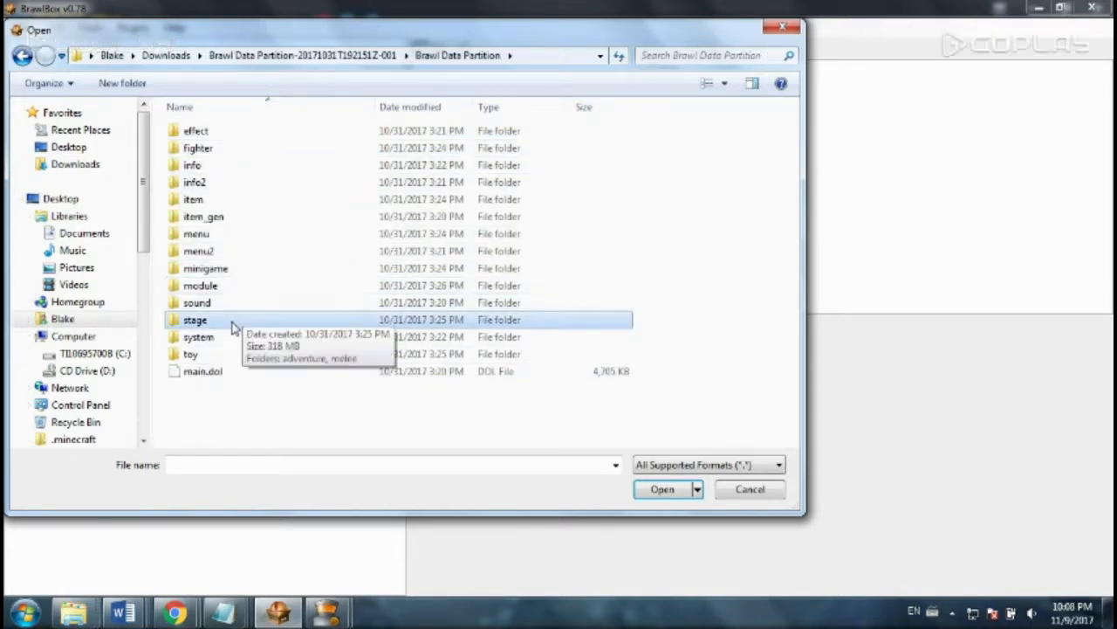
pyautogui.moveTo(214, 331)
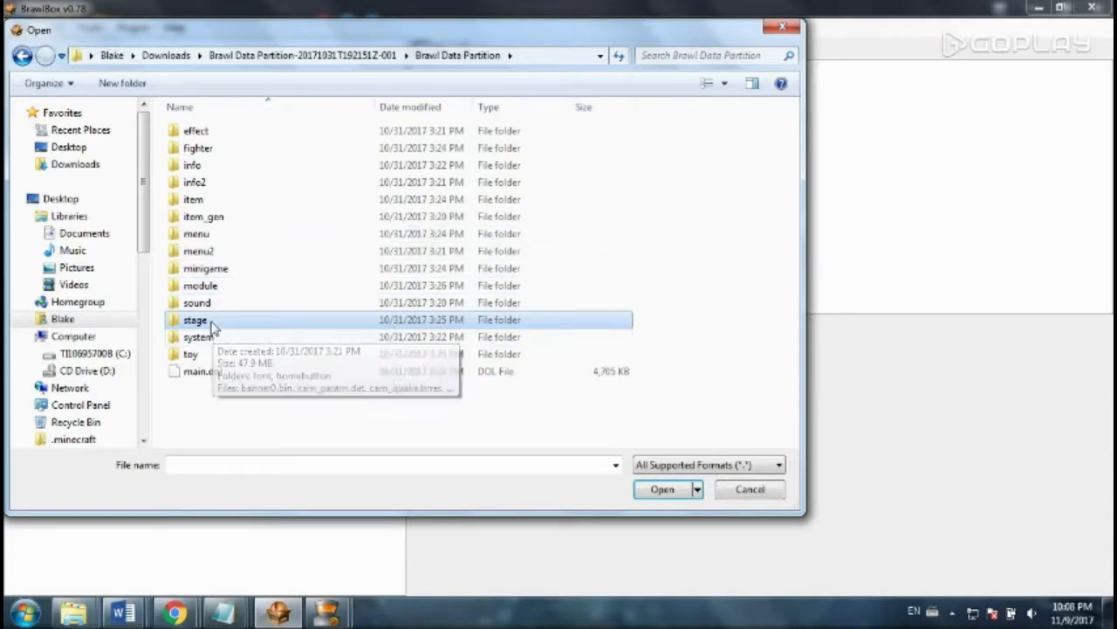
pyautogui.doubleClick(195, 319)
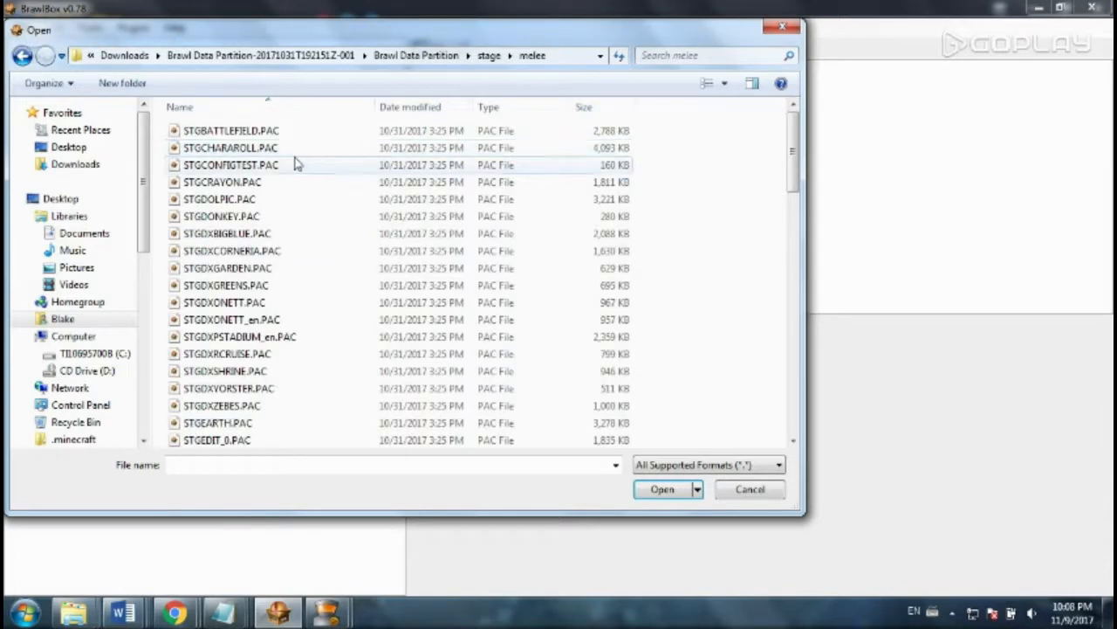
pyautogui.scroll(-3)
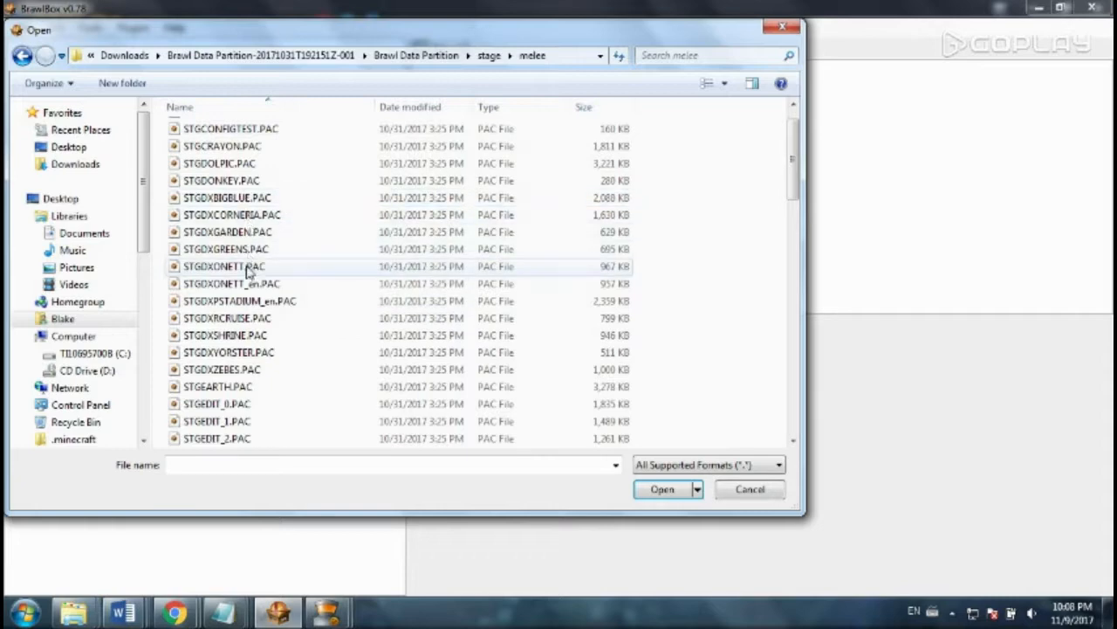
pyautogui.moveTo(254, 301)
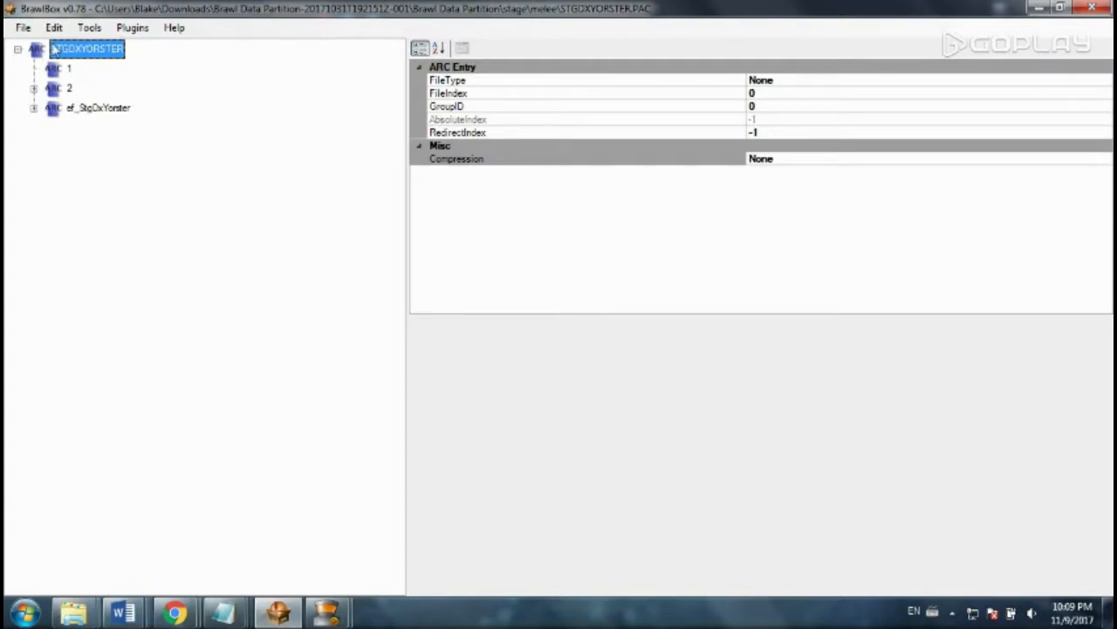
# - Expand archive 2 and ModelData[0], then bring up ModelData[0]'s context menu
pyautogui.click(33, 87)
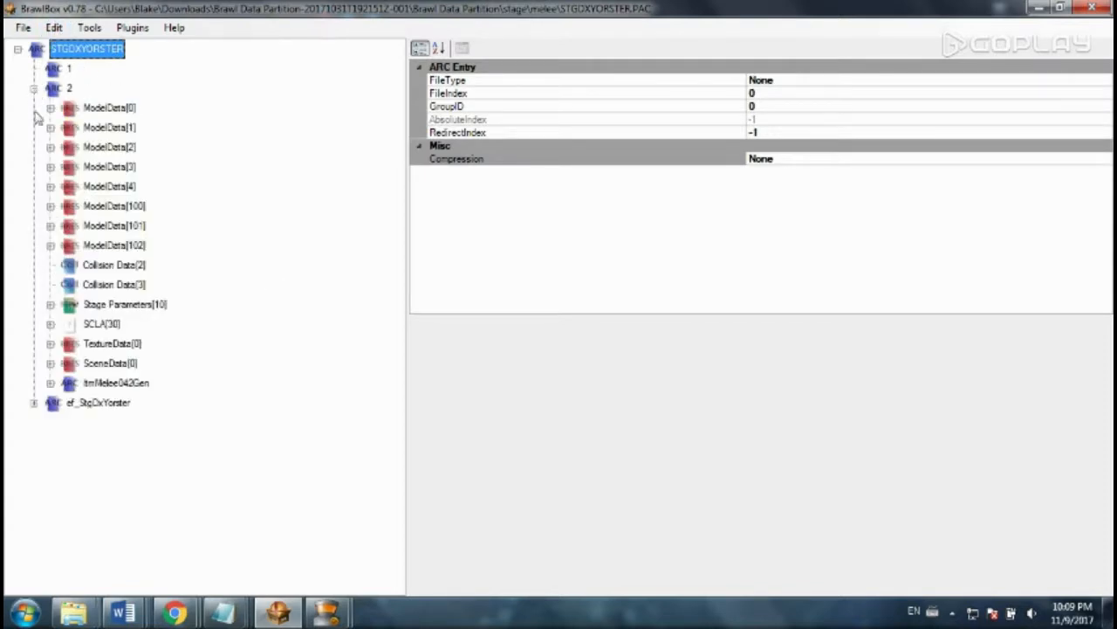
pyautogui.click(32, 402)
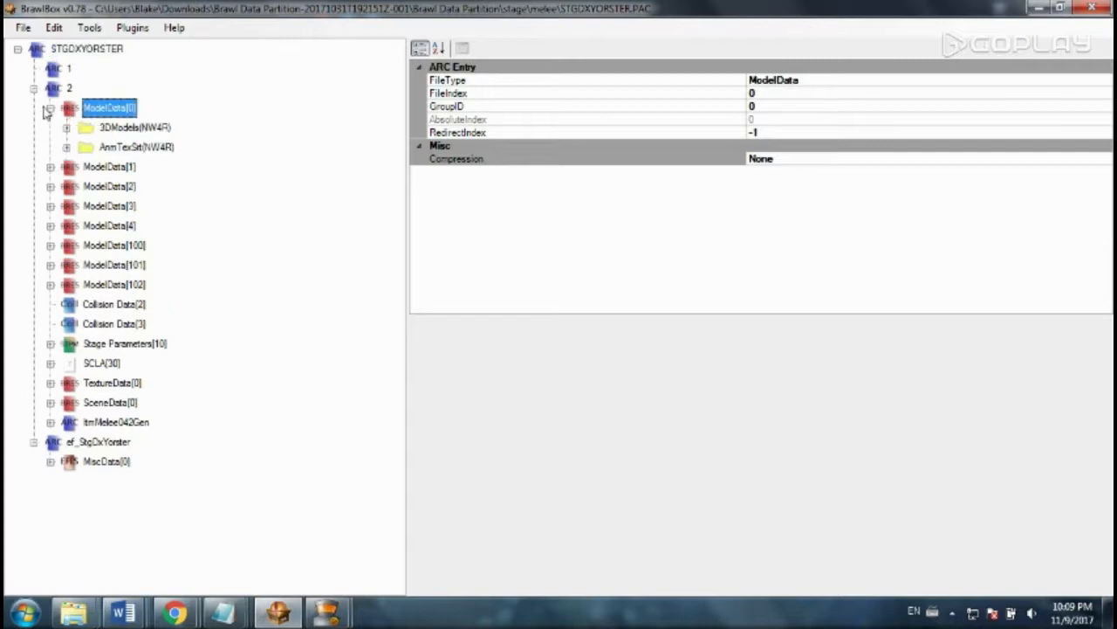
pyautogui.rightClick(68, 87)
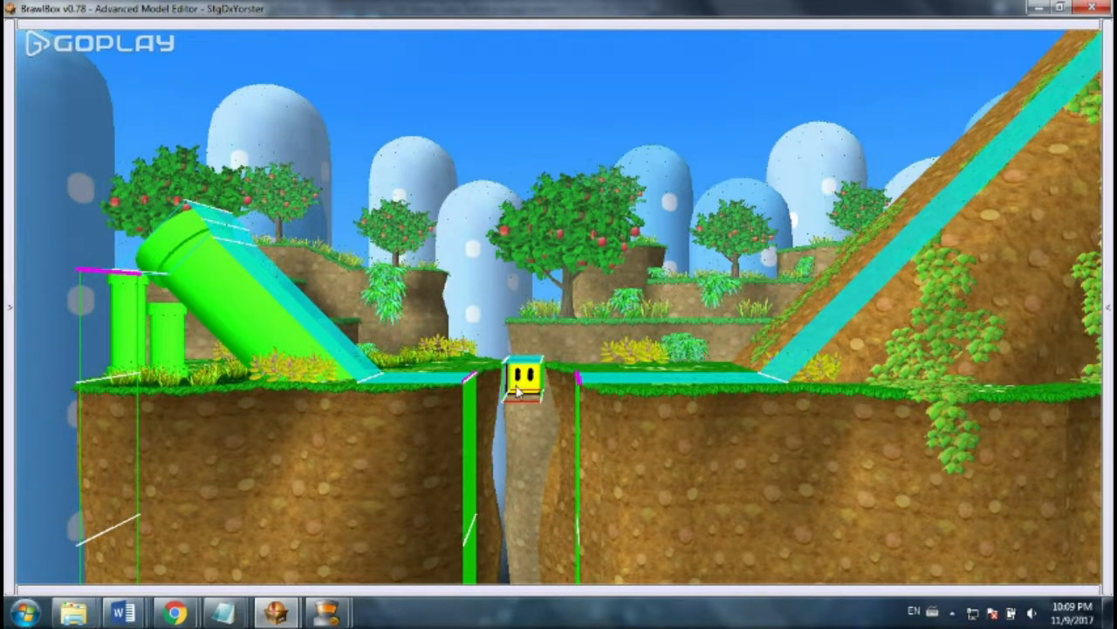
pyautogui.moveTo(550, 371)
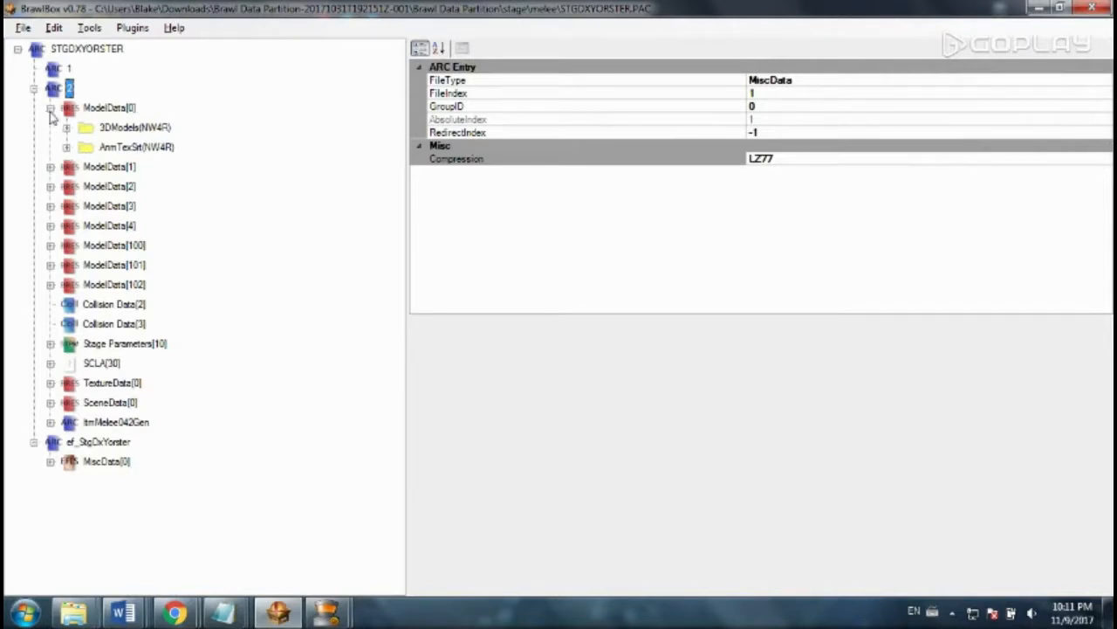
pyautogui.moveTo(56, 155)
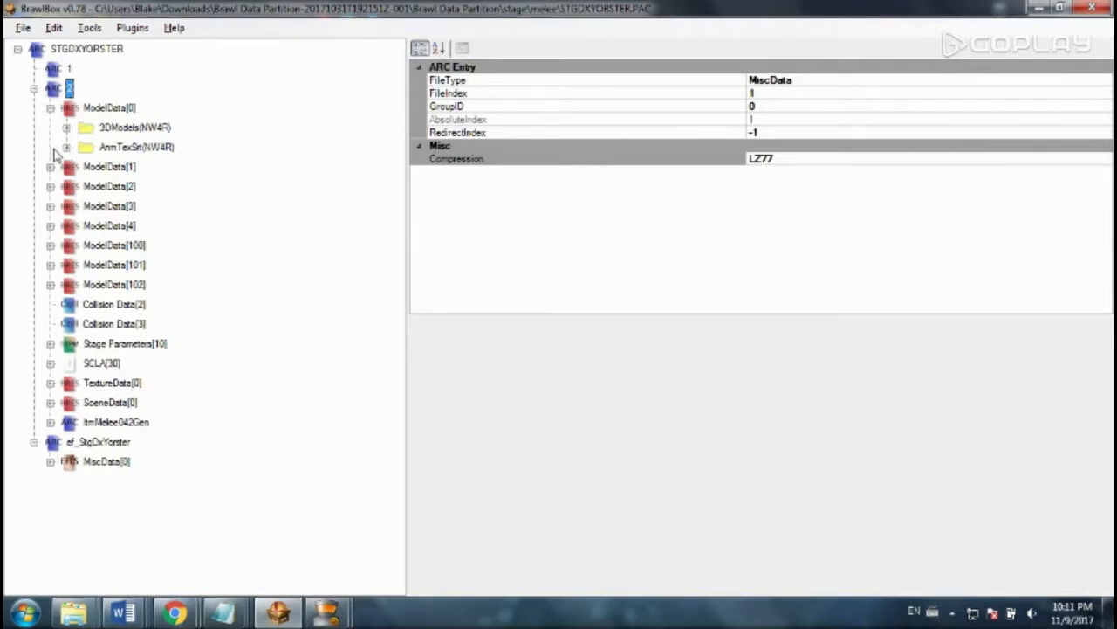
pyautogui.moveTo(92, 183)
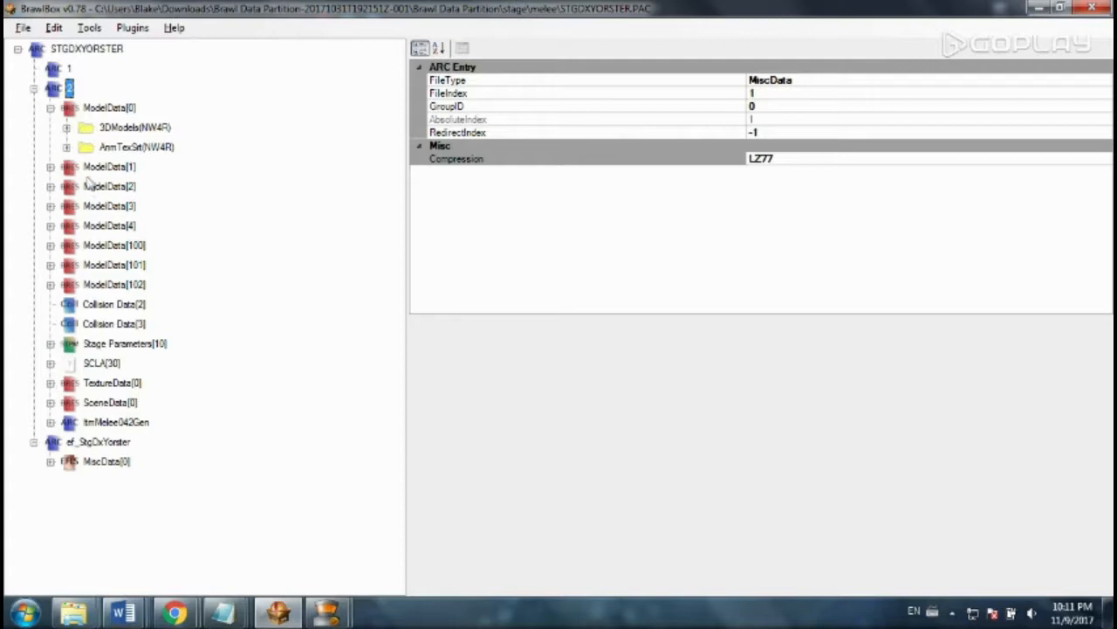
# - Expand ModelData[1] and ModelData[2], previewing StgDxYorster and the yellow block StgDxYorsterKuru2Blk
pyautogui.click(50, 167)
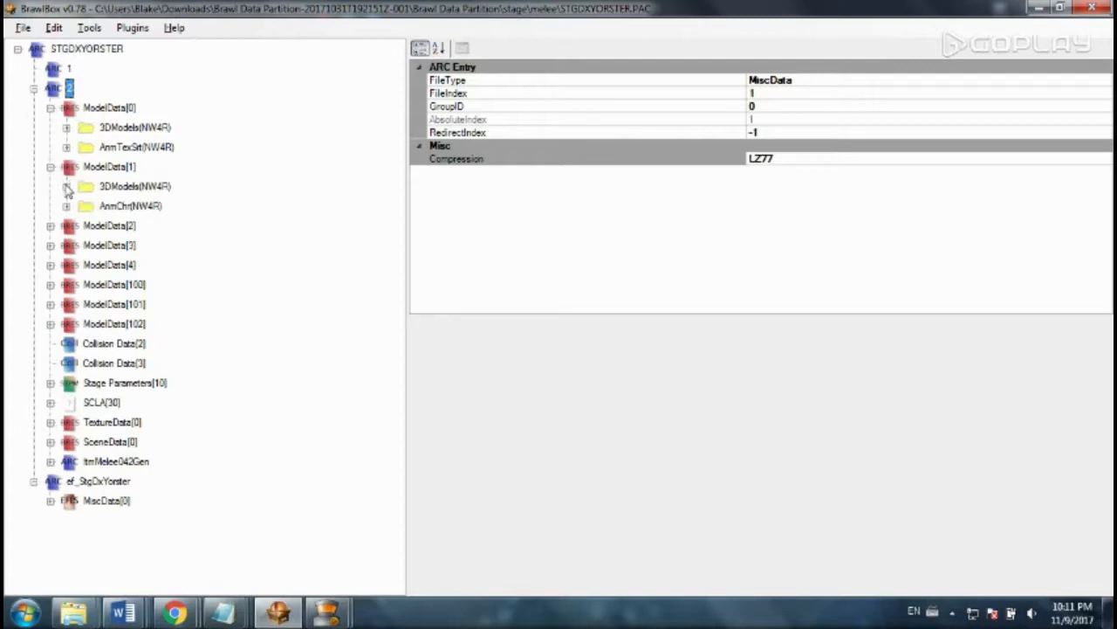
pyautogui.click(66, 128)
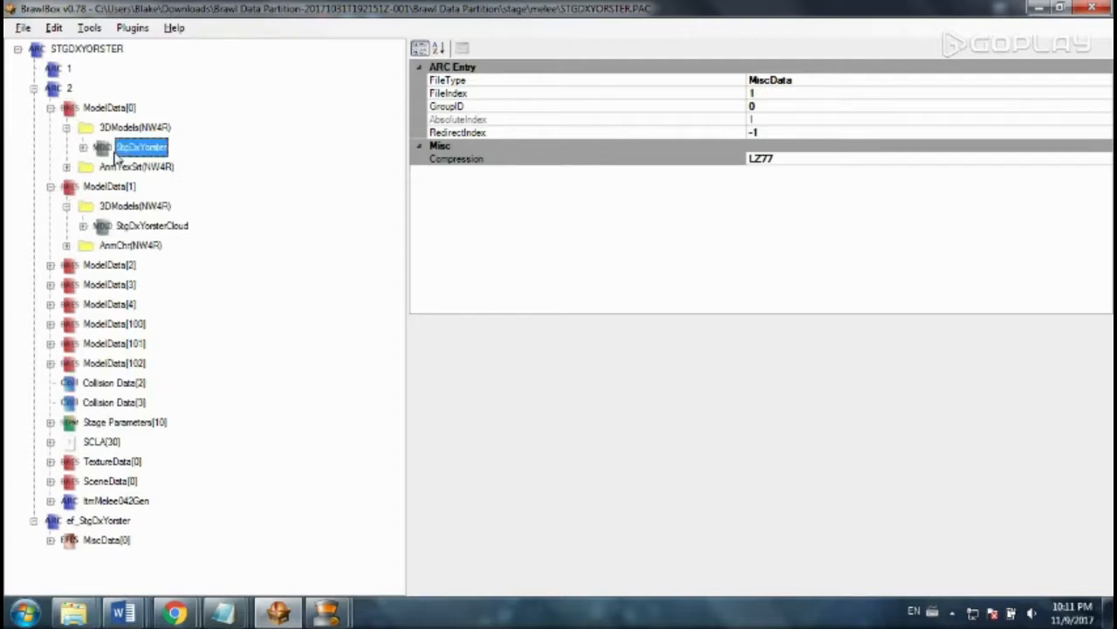
pyautogui.click(139, 146)
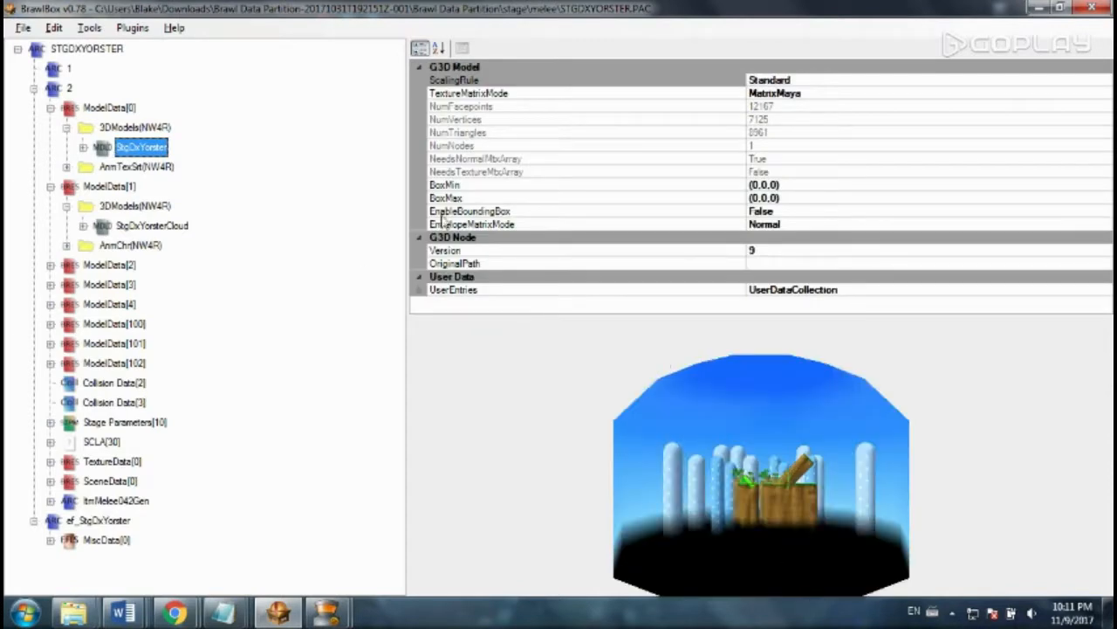
pyautogui.click(151, 225)
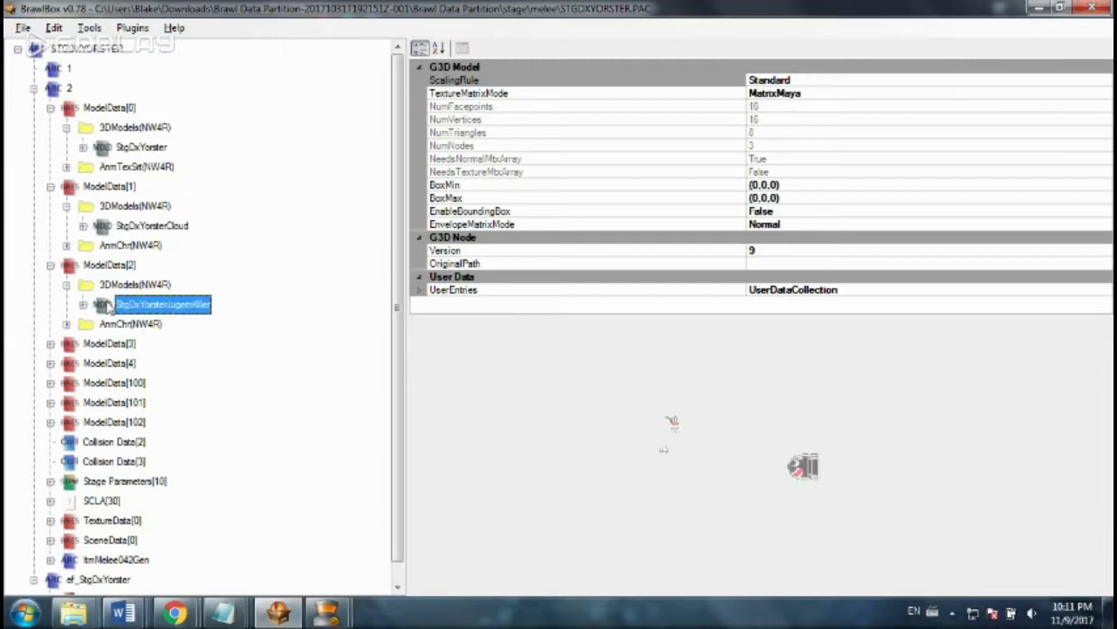
pyautogui.moveTo(13, 344)
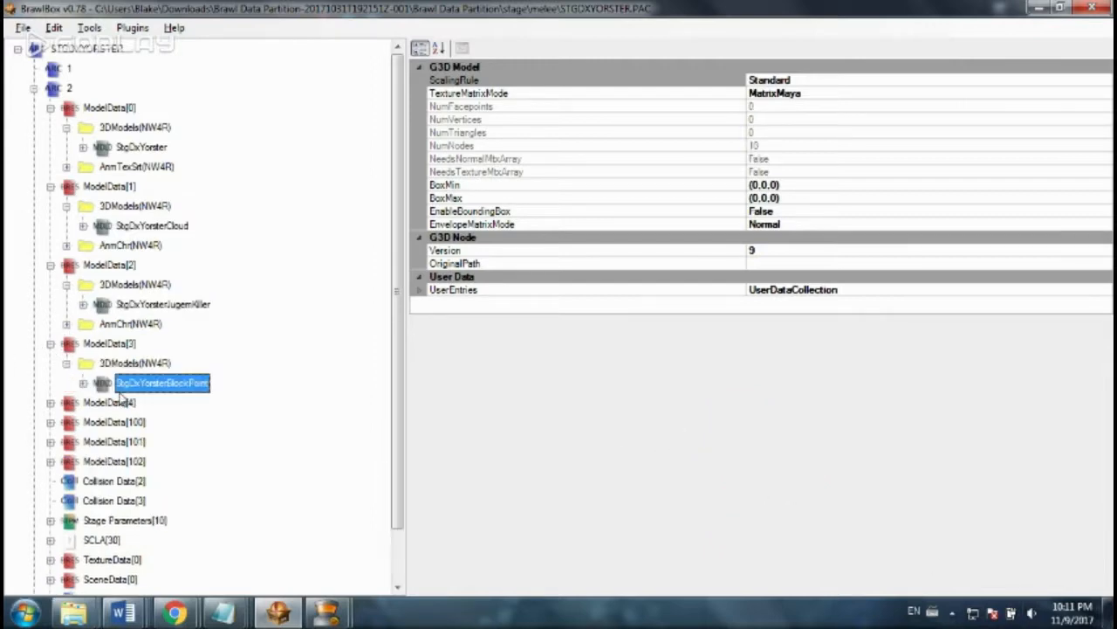
pyautogui.click(158, 441)
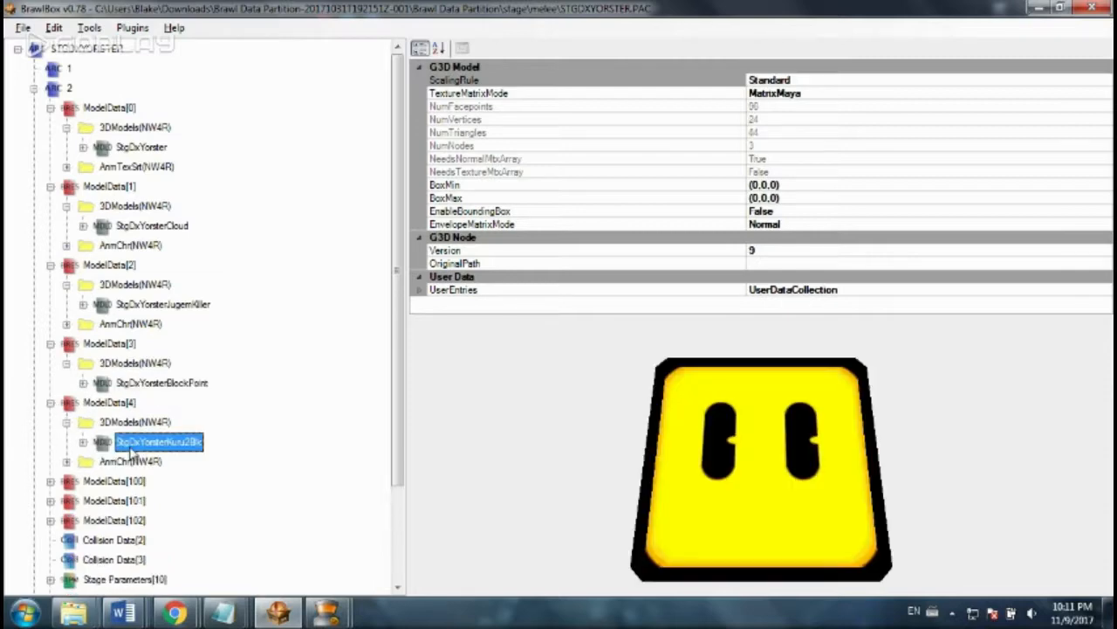
pyautogui.scroll(-3)
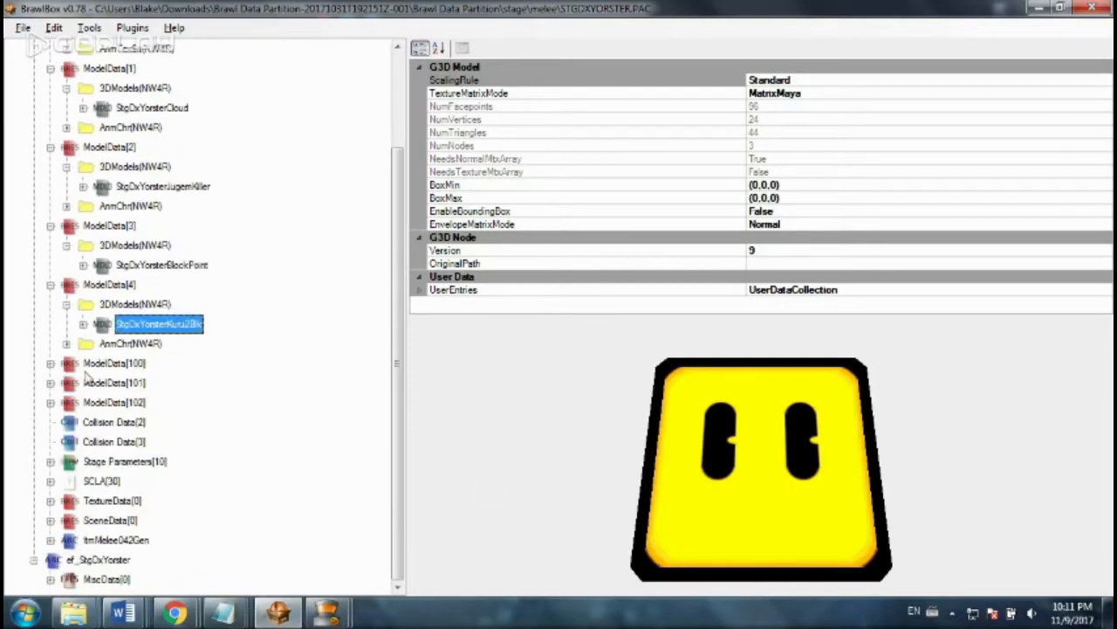
pyautogui.click(113, 421)
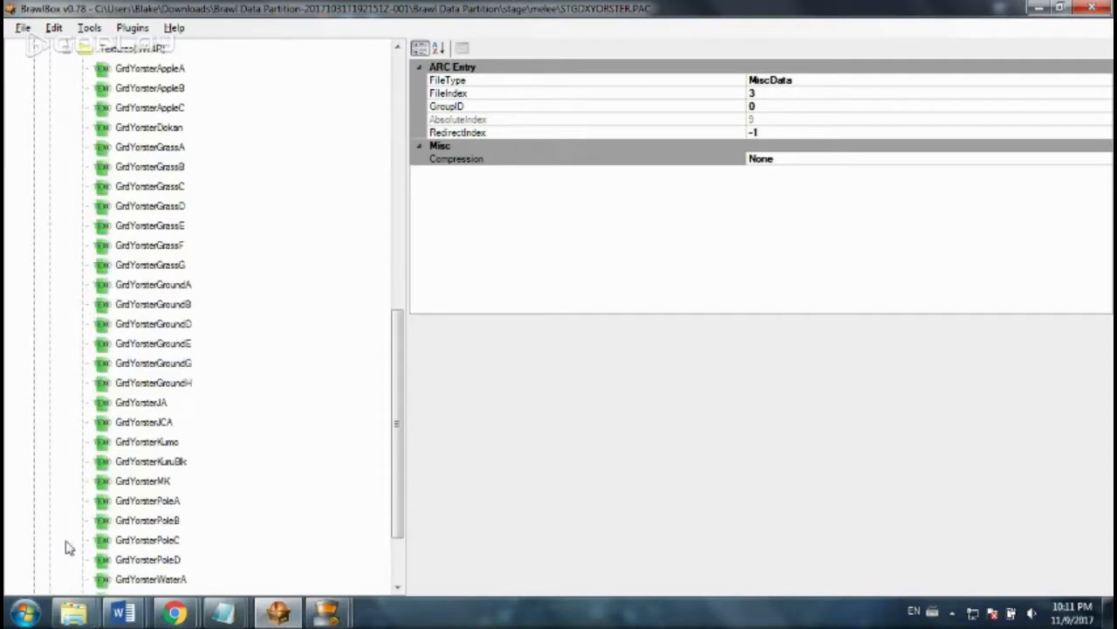
pyautogui.click(150, 501)
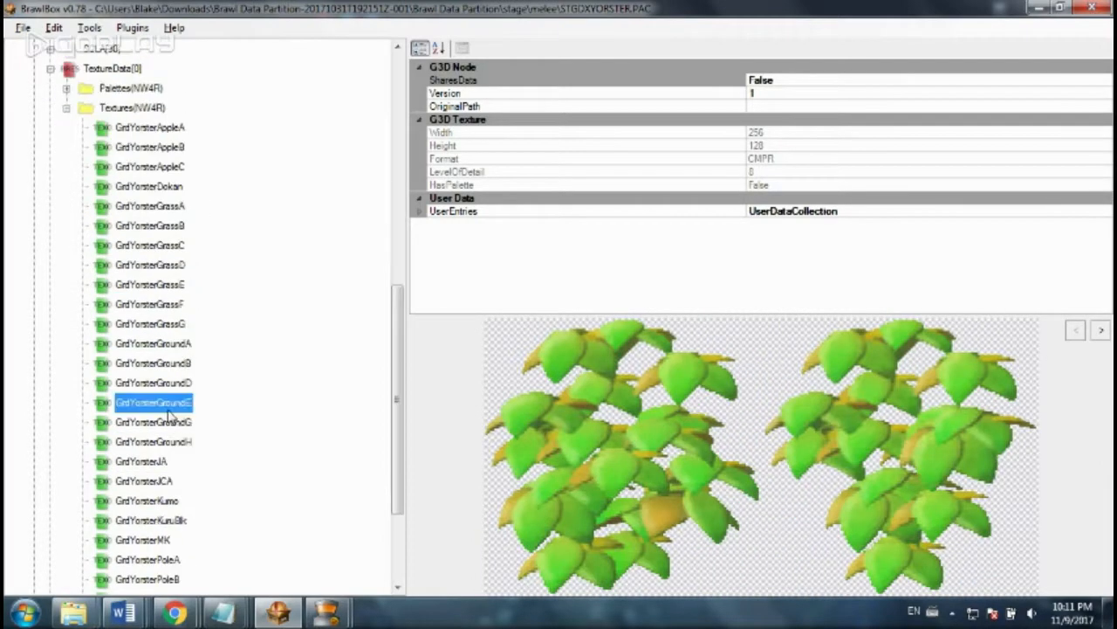
pyautogui.click(147, 500)
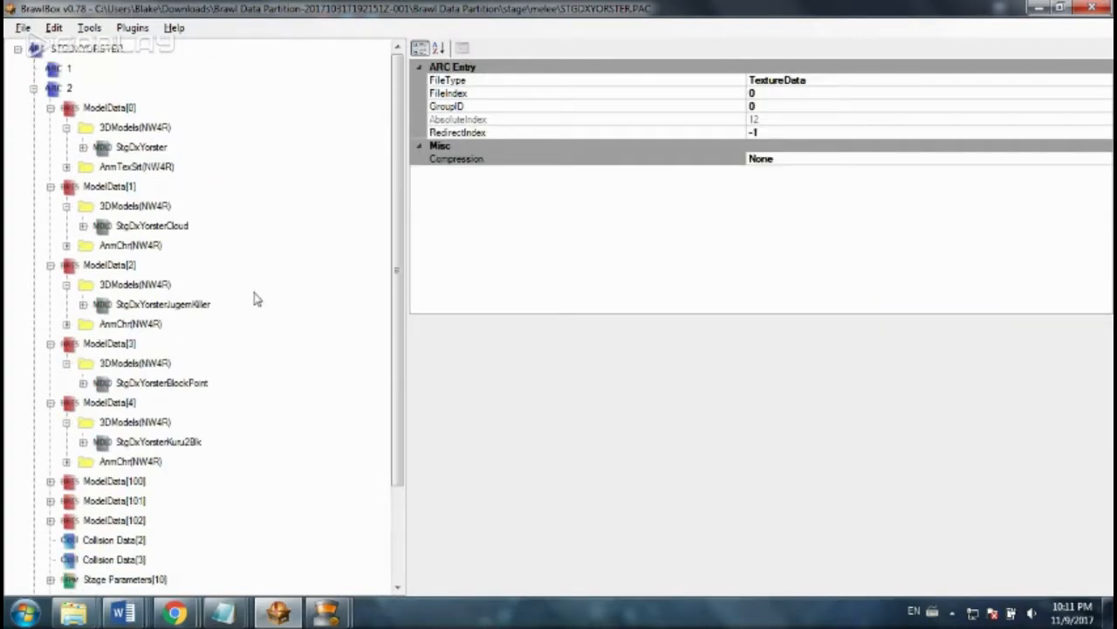
# - Open StgDxYorster from ModelData[0] in the Advanced Model Editor
pyautogui.click(140, 147)
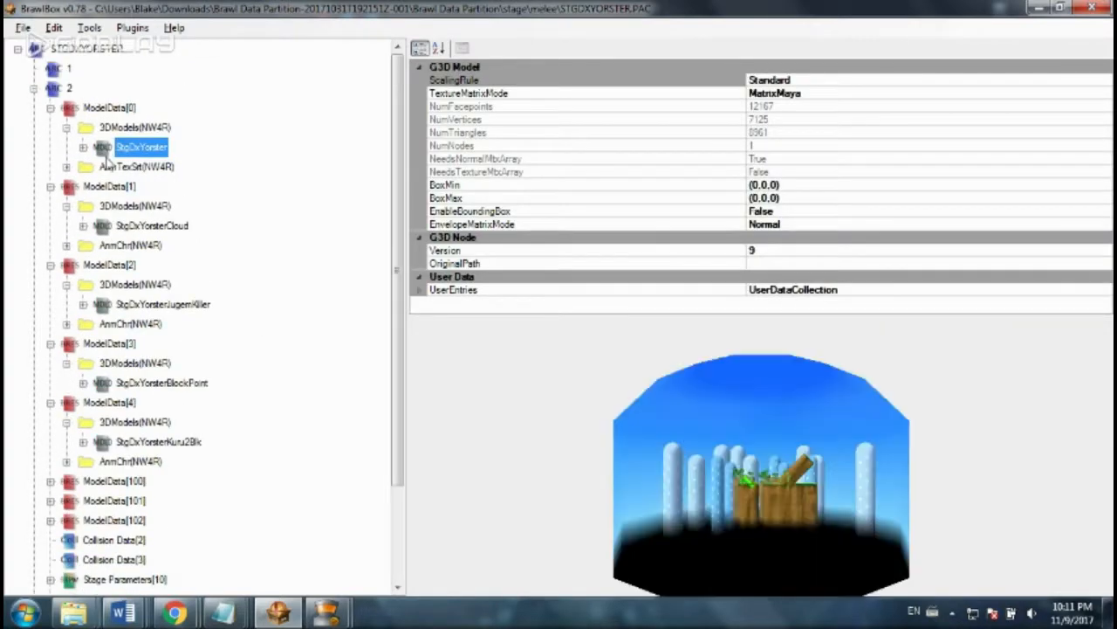
pyautogui.rightClick(140, 147)
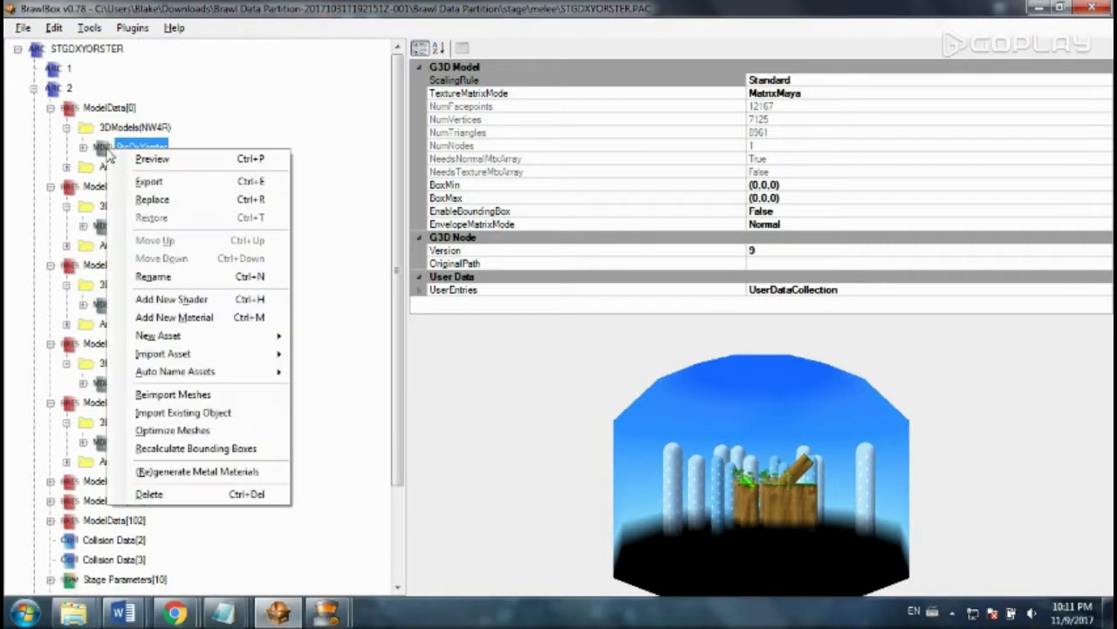
pyautogui.moveTo(106, 158)
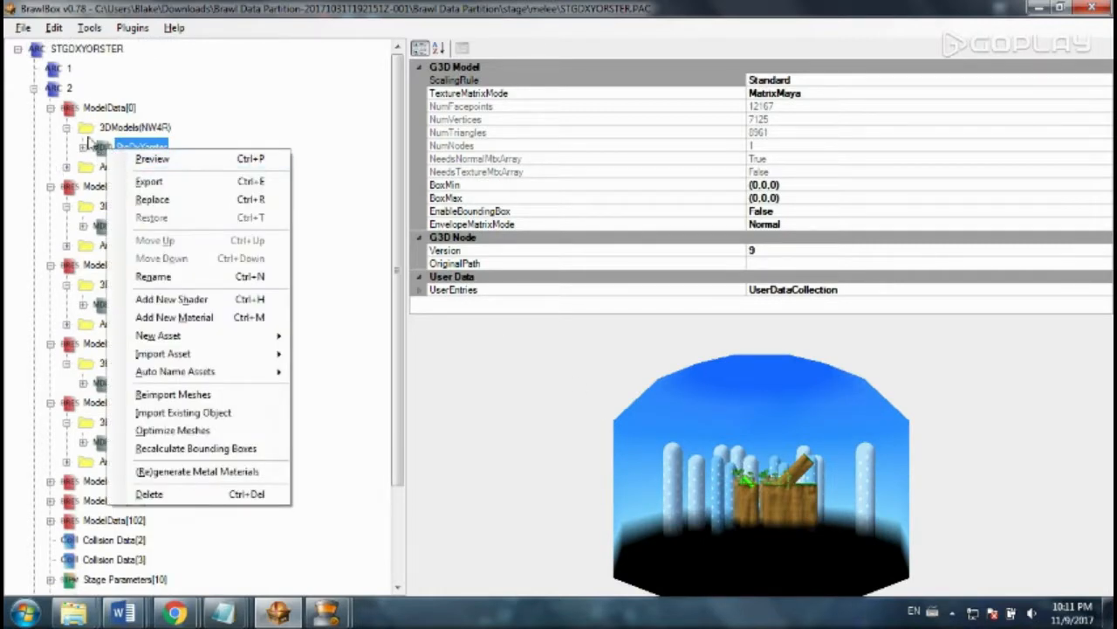
pyautogui.moveTo(179, 162)
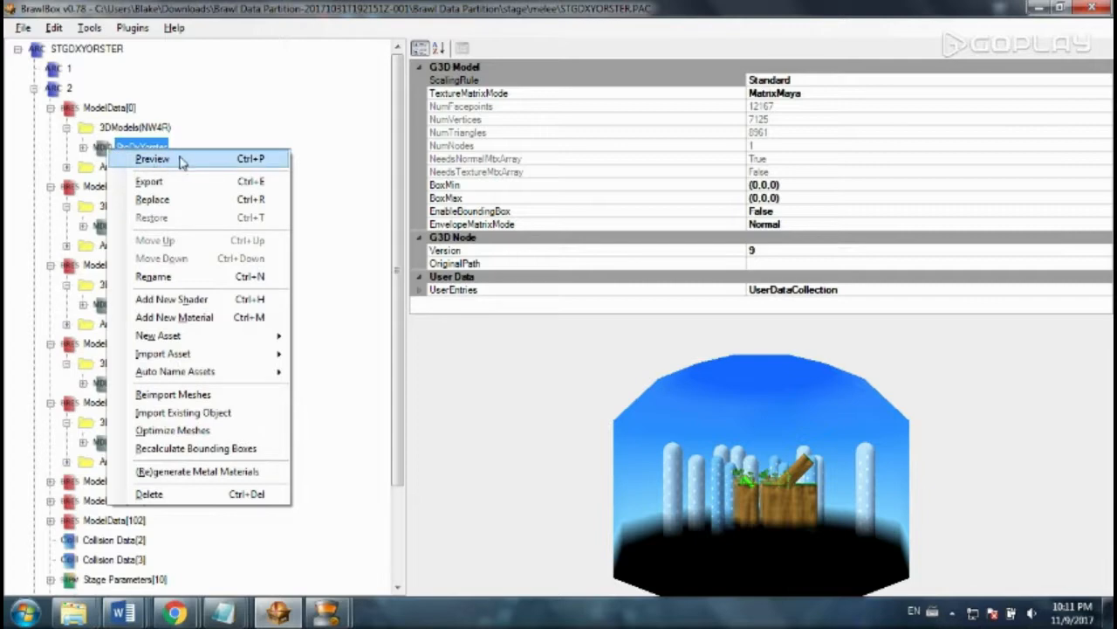
pyautogui.moveTo(148, 161)
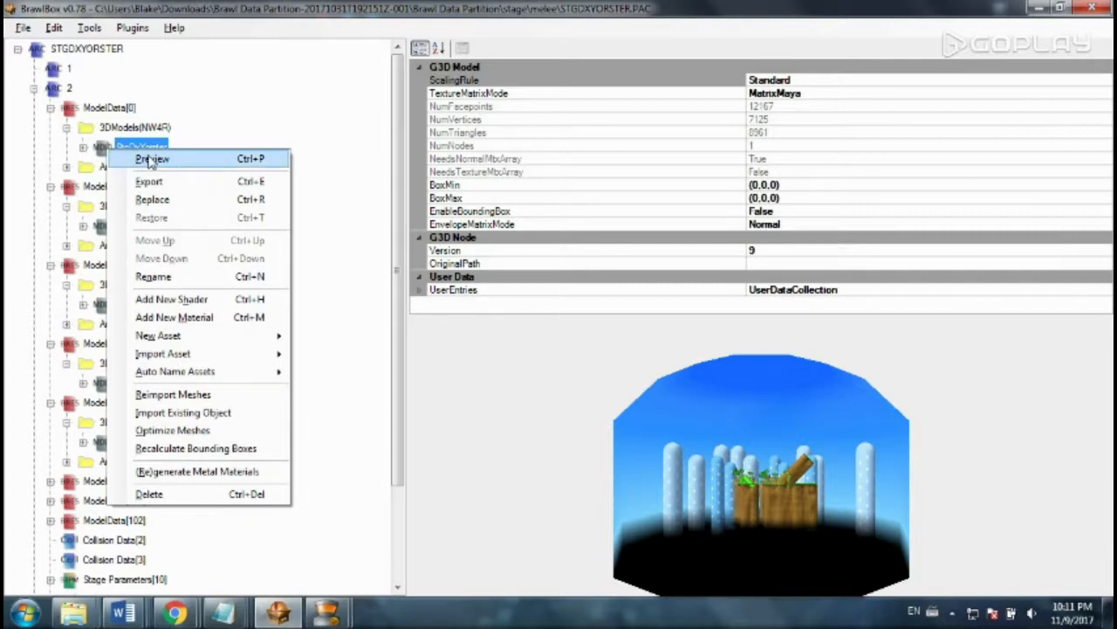
pyautogui.moveTo(150, 180)
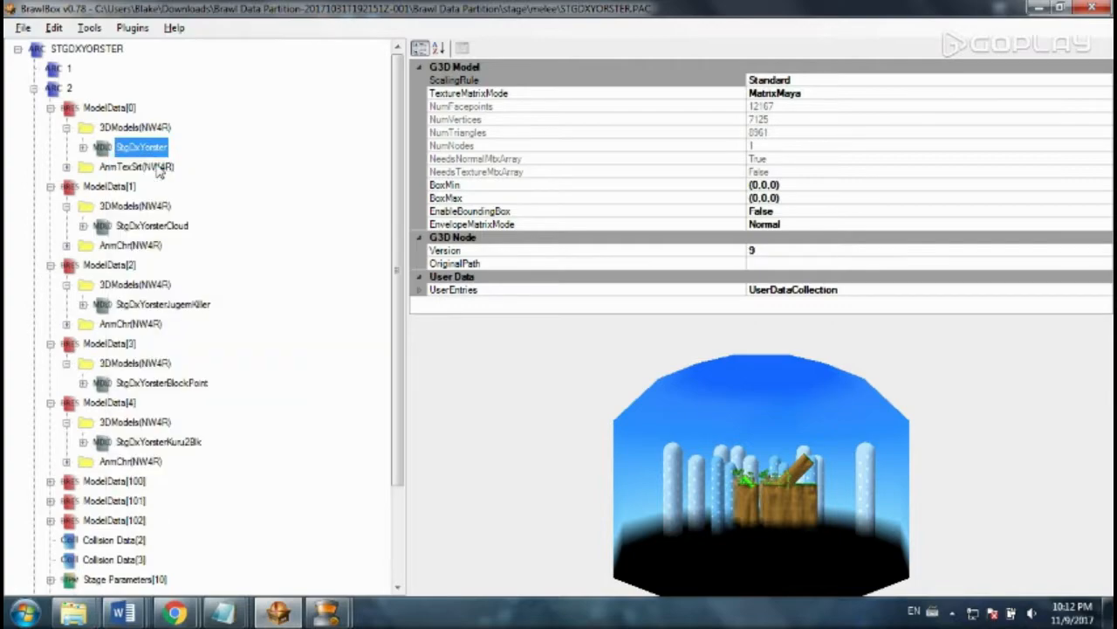
pyautogui.doubleClick(140, 147)
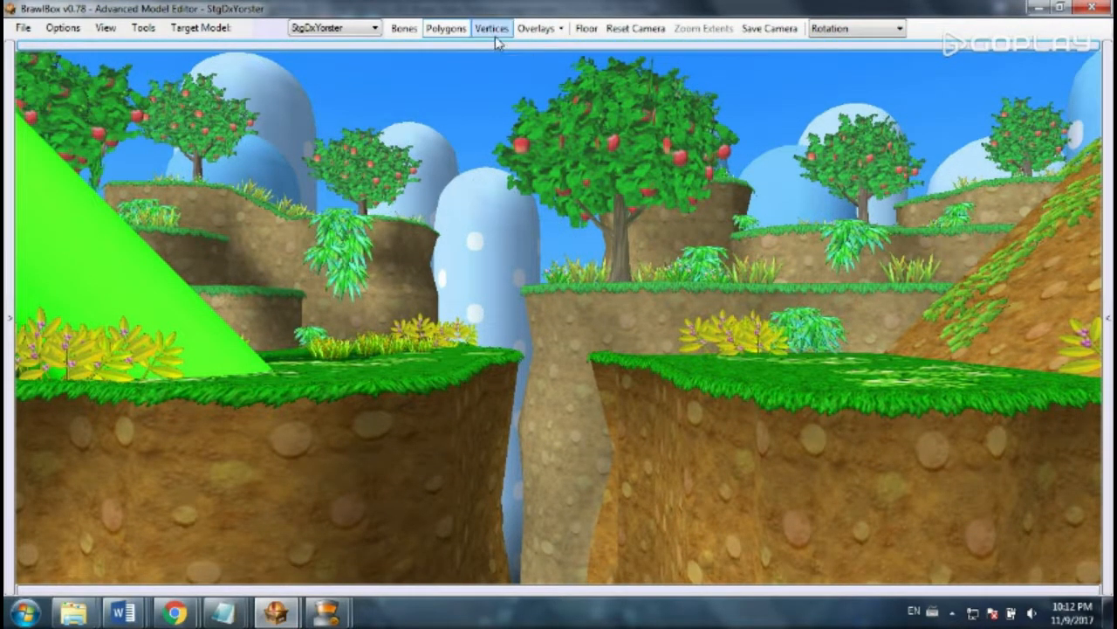
pyautogui.moveTo(492, 467)
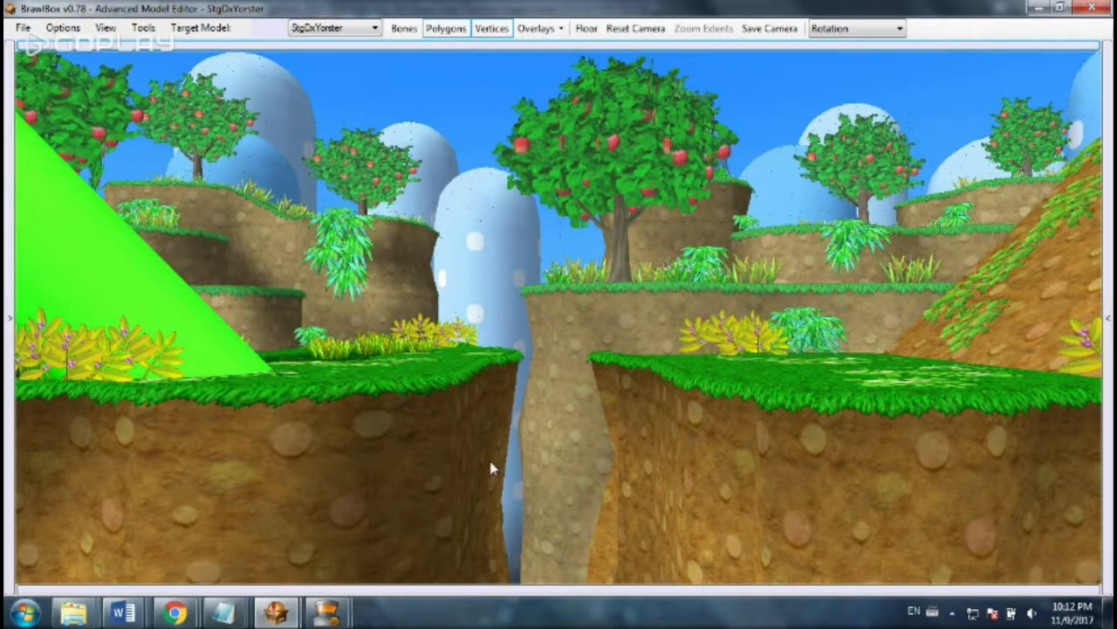
pyautogui.moveTo(275, 385)
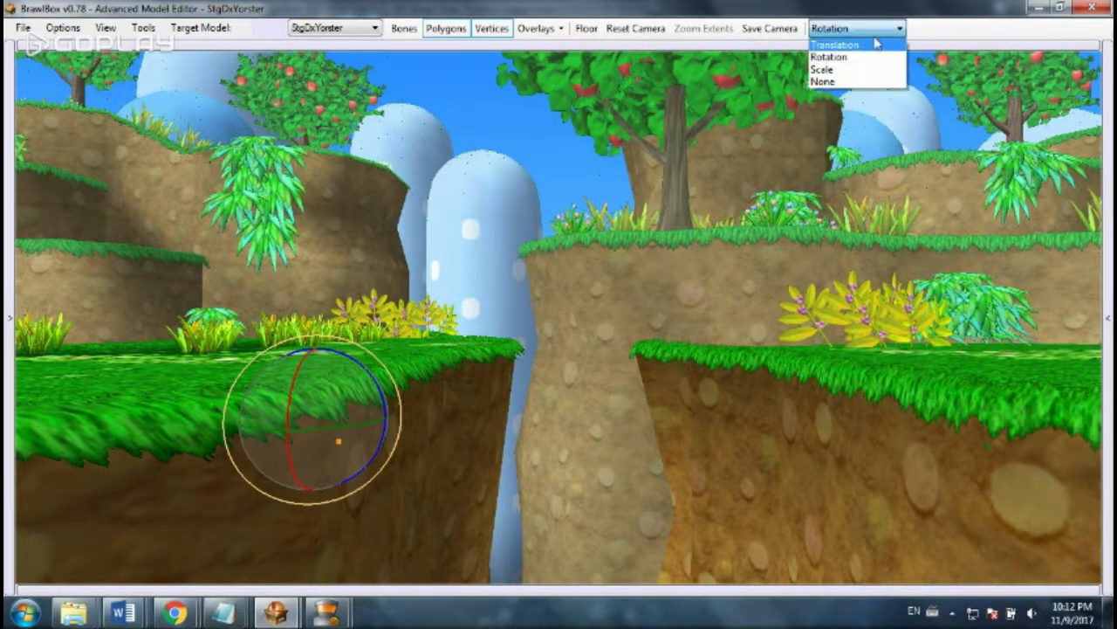
# - Switch the editor's transform mode from Rotation to Translation
pyautogui.click(836, 44)
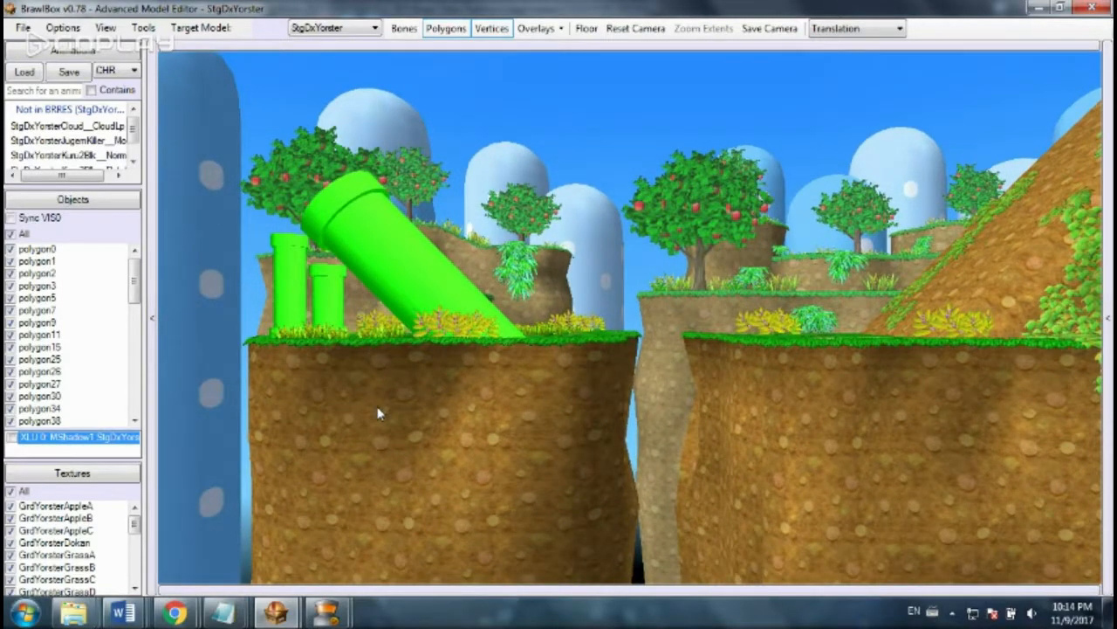
pyautogui.moveTo(664, 318)
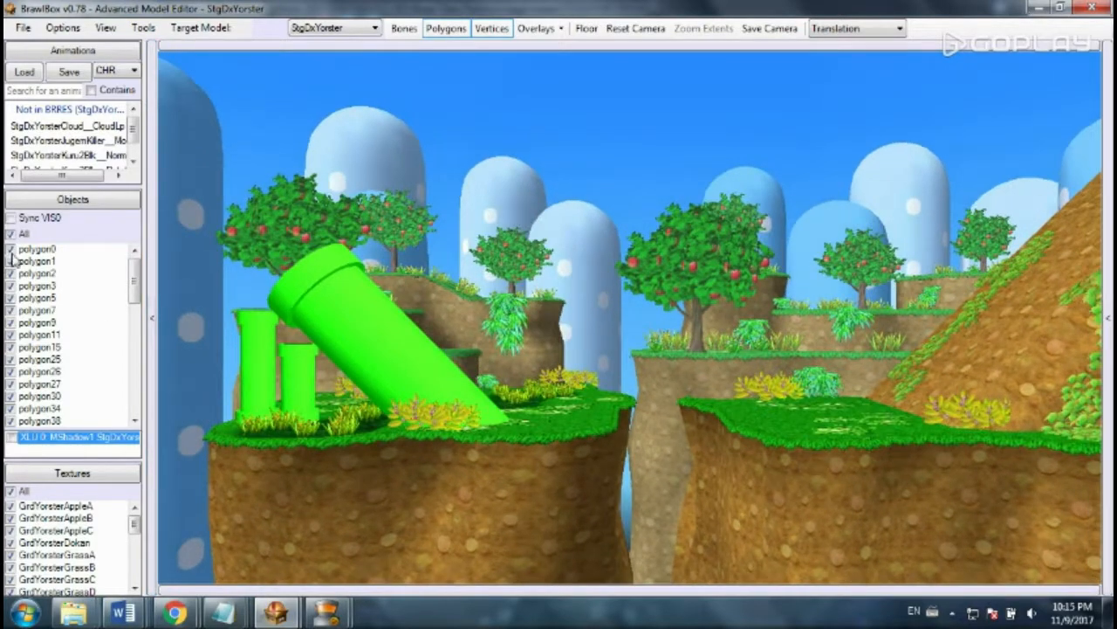
# - Uncheck polygon0 and the next polygons in the Objects list to hide them
pyautogui.click(36, 261)
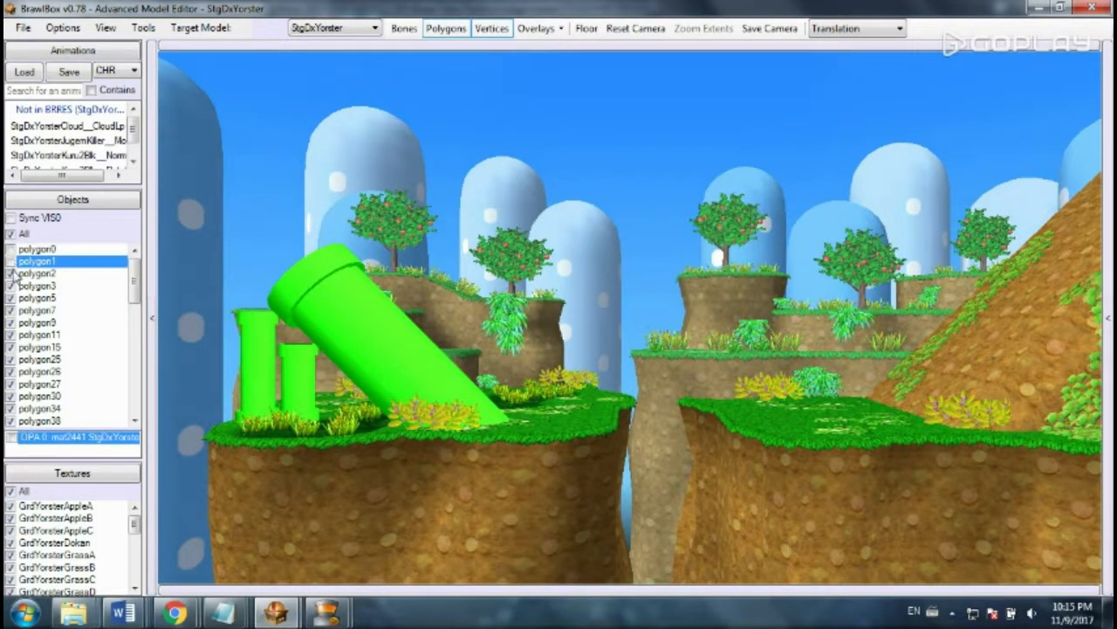
pyautogui.click(38, 296)
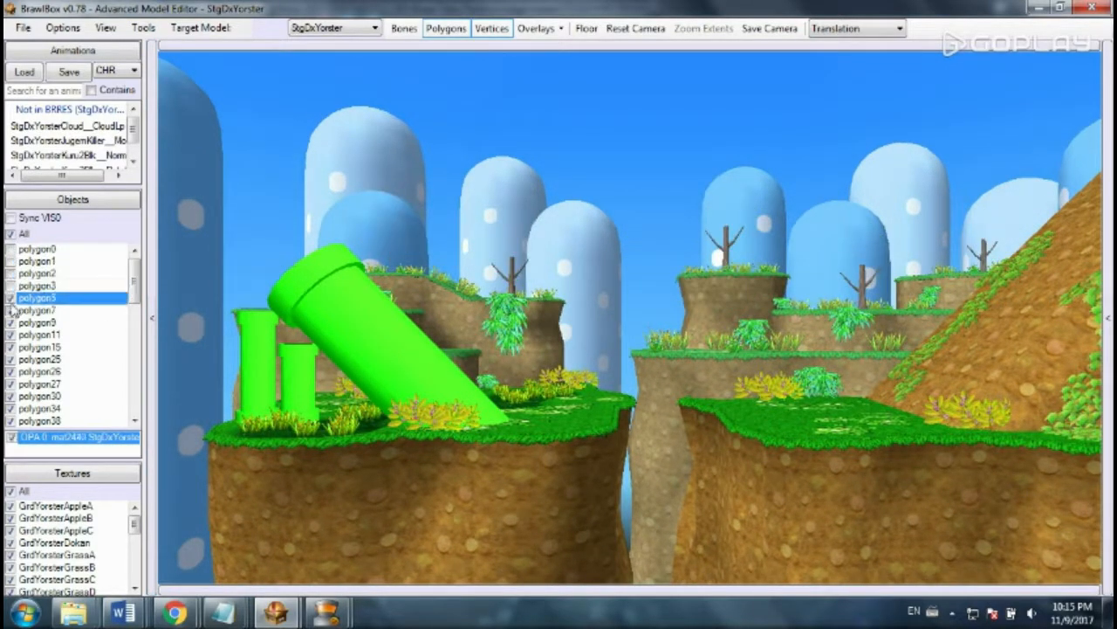
pyautogui.click(39, 334)
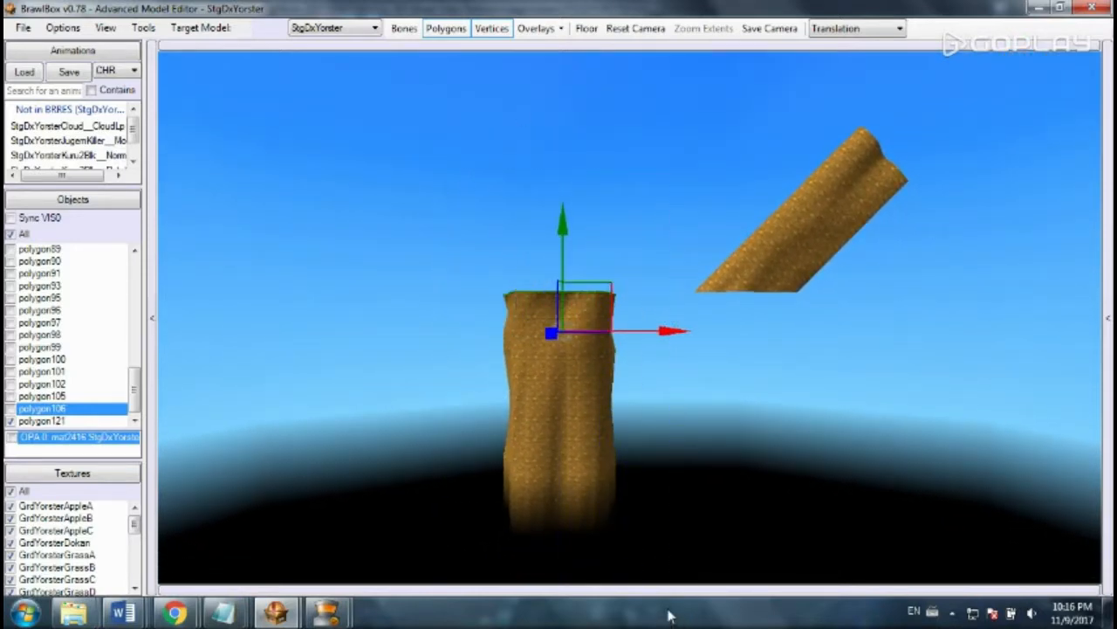
pyautogui.moveTo(646, 278)
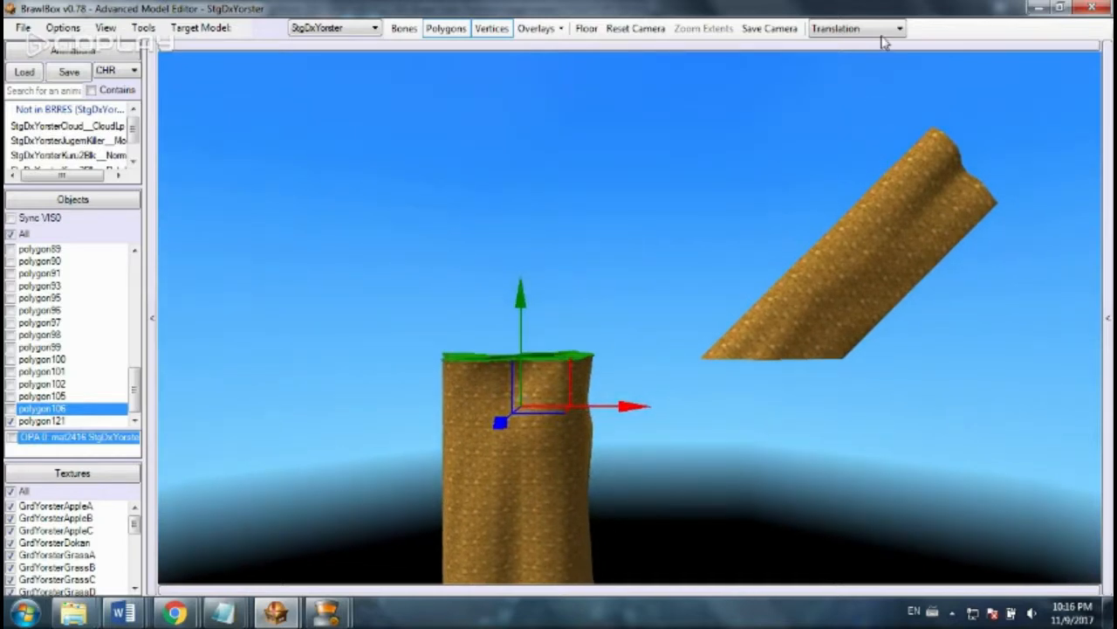
# - Switch the transform mode to Scale to resize the polygon106 pillar piece
pyautogui.click(856, 28)
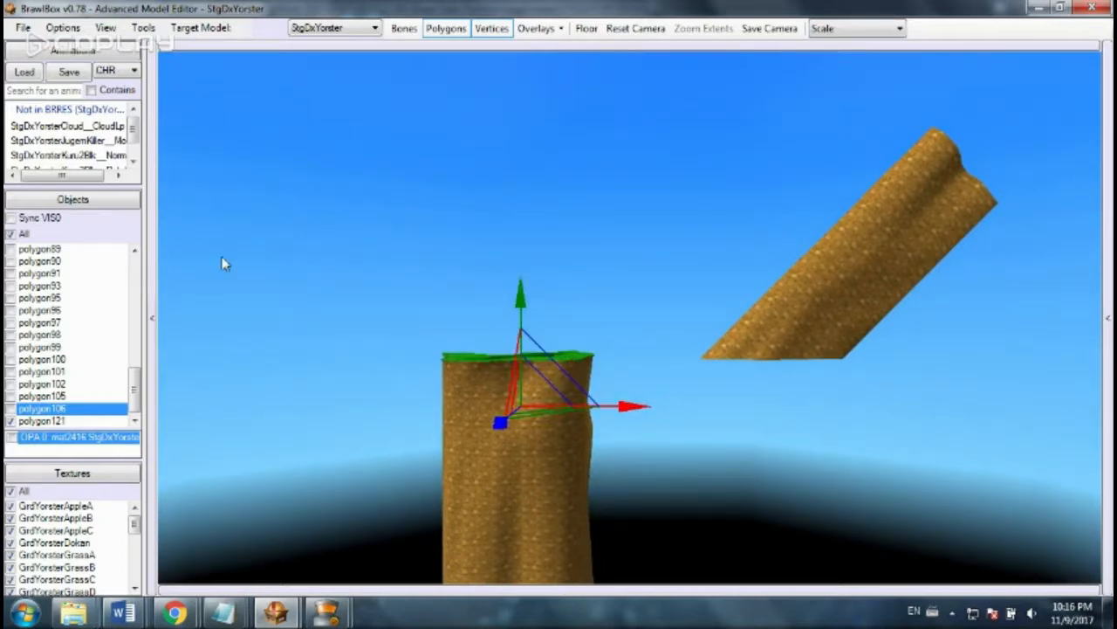
pyautogui.click(12, 233)
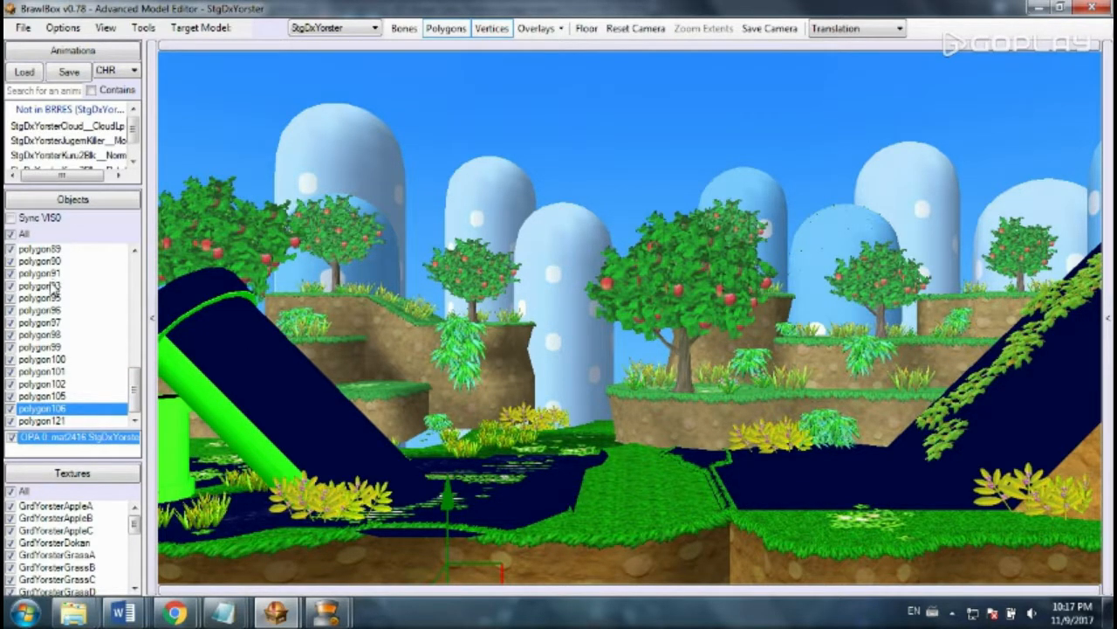
# - Select shadow polygon93 (MShadow1), drag it sideways, and orbit around the pit
pyautogui.click(41, 285)
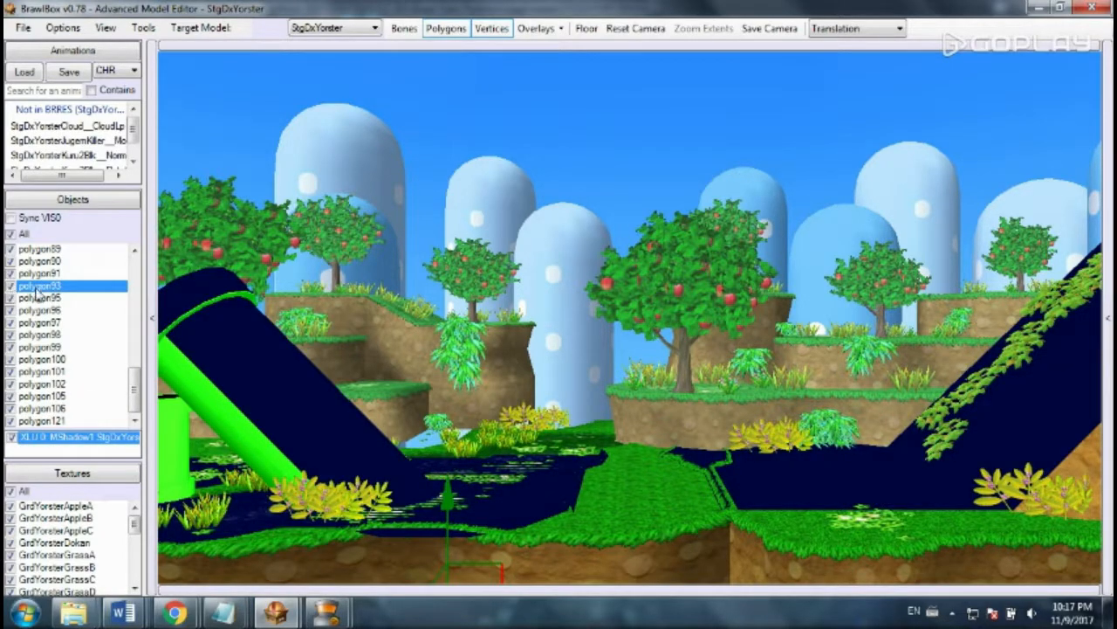
pyautogui.scroll(3)
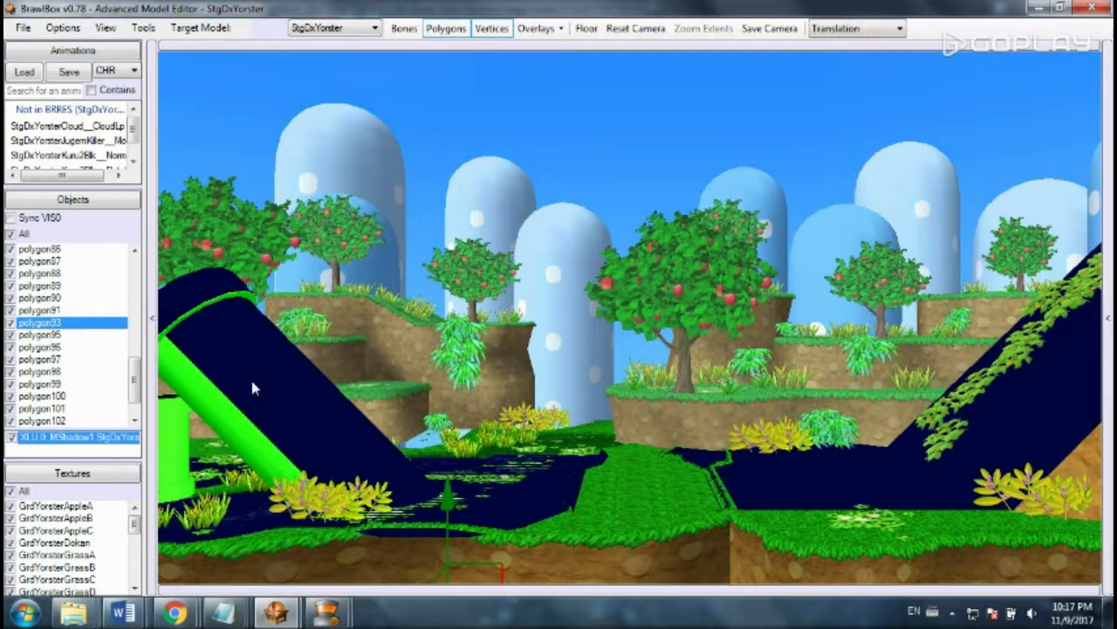
pyautogui.moveTo(91, 284)
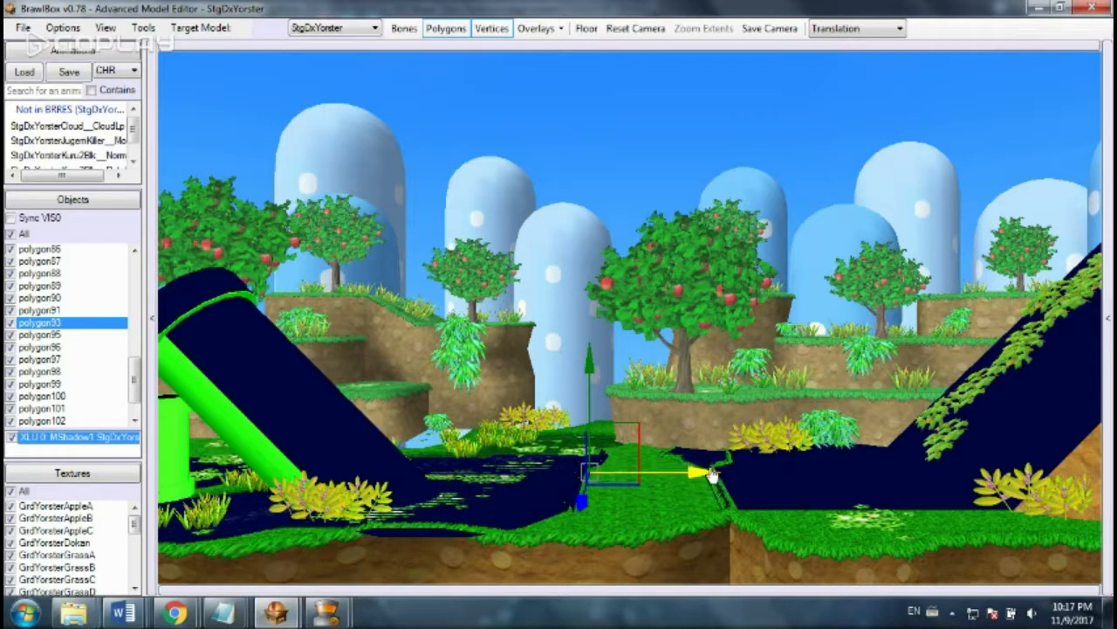
pyautogui.moveTo(694, 474); pyautogui.dragTo(838, 474)
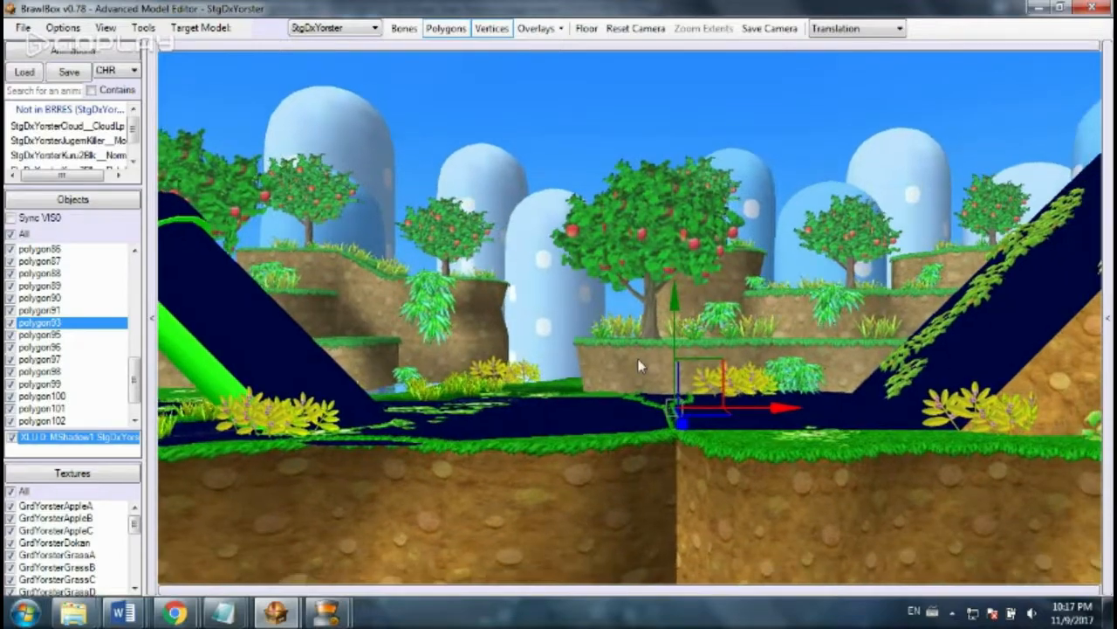
pyautogui.moveTo(637, 365); pyautogui.dragTo(764, 508)
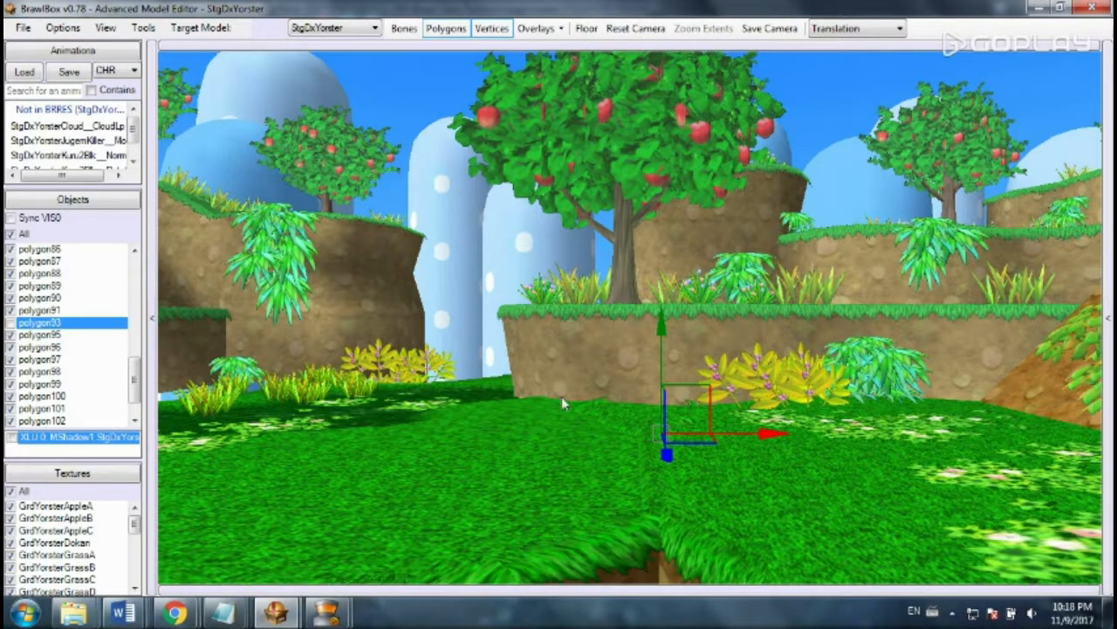
pyautogui.moveTo(673, 506)
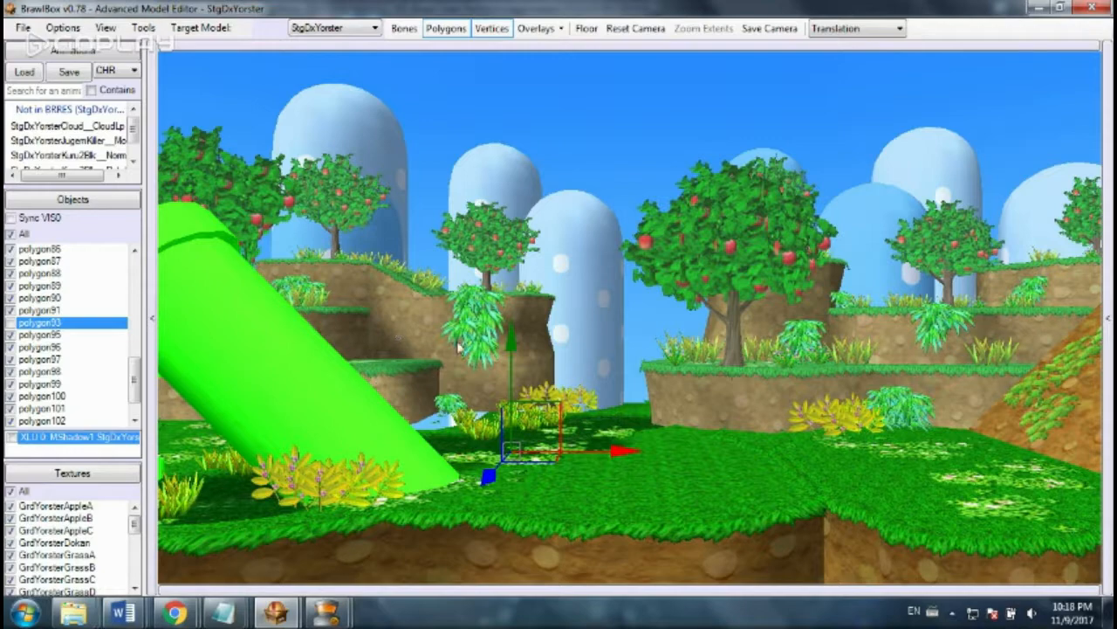
pyautogui.moveTo(698, 426)
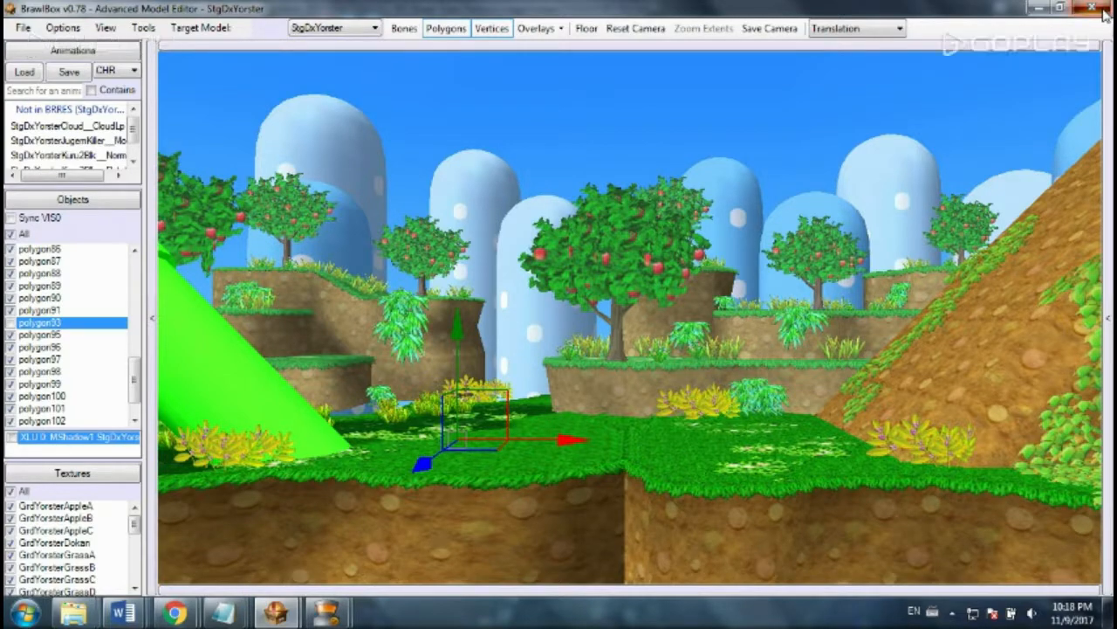
# - Close the model editor and save the archive as STGDXYORSTER.pac on the Desktop
pyautogui.click(1103, 8)
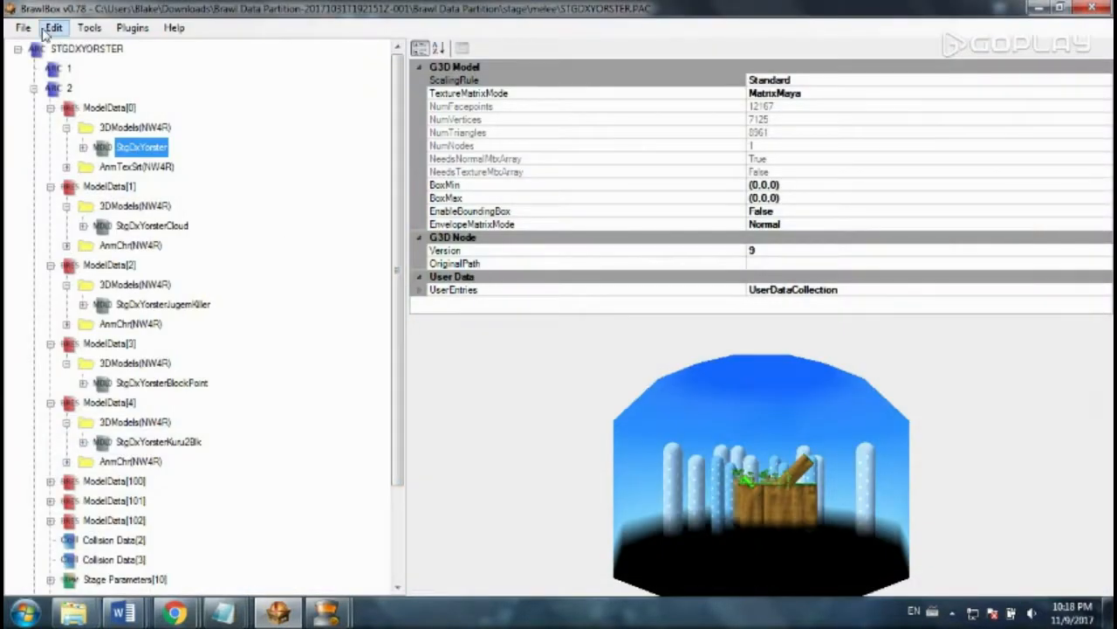
pyautogui.click(22, 27)
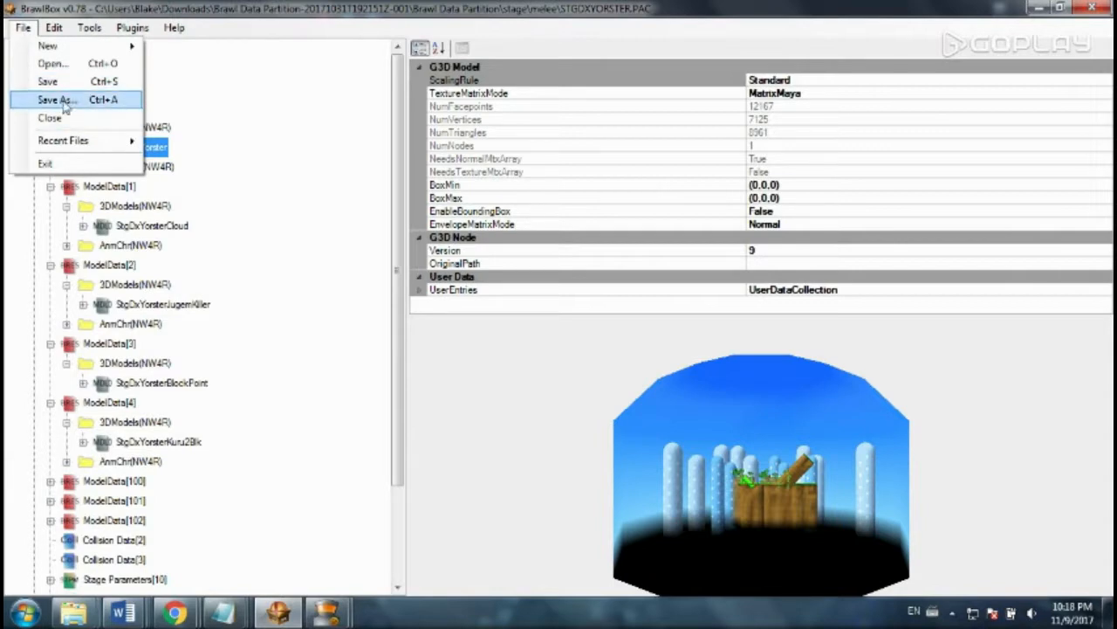
pyautogui.click(56, 99)
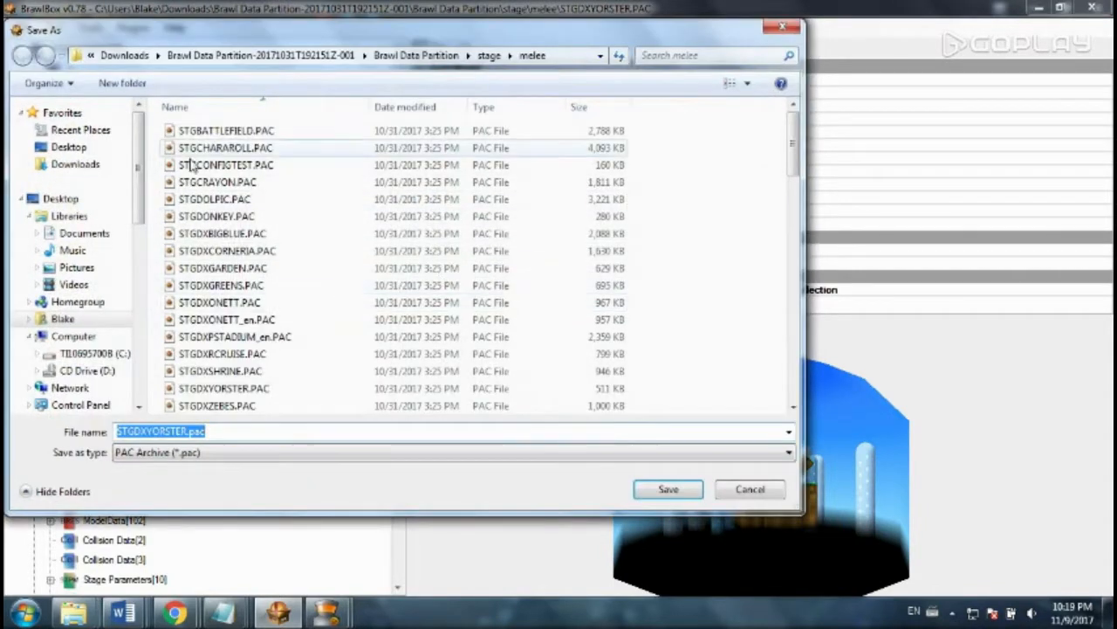
pyautogui.click(68, 147)
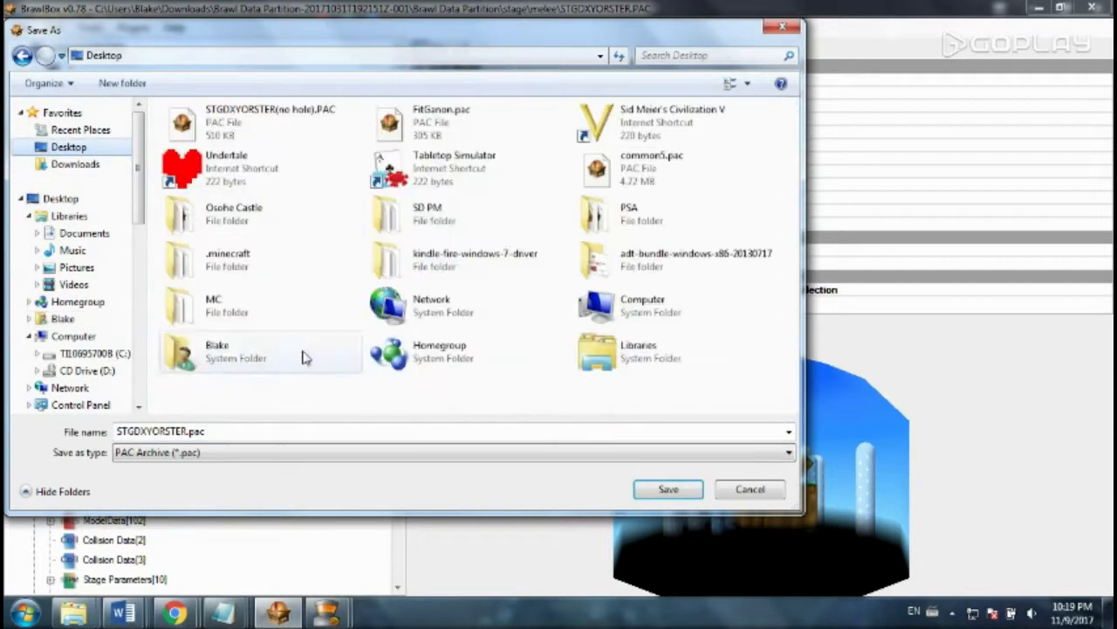
pyautogui.click(667, 489)
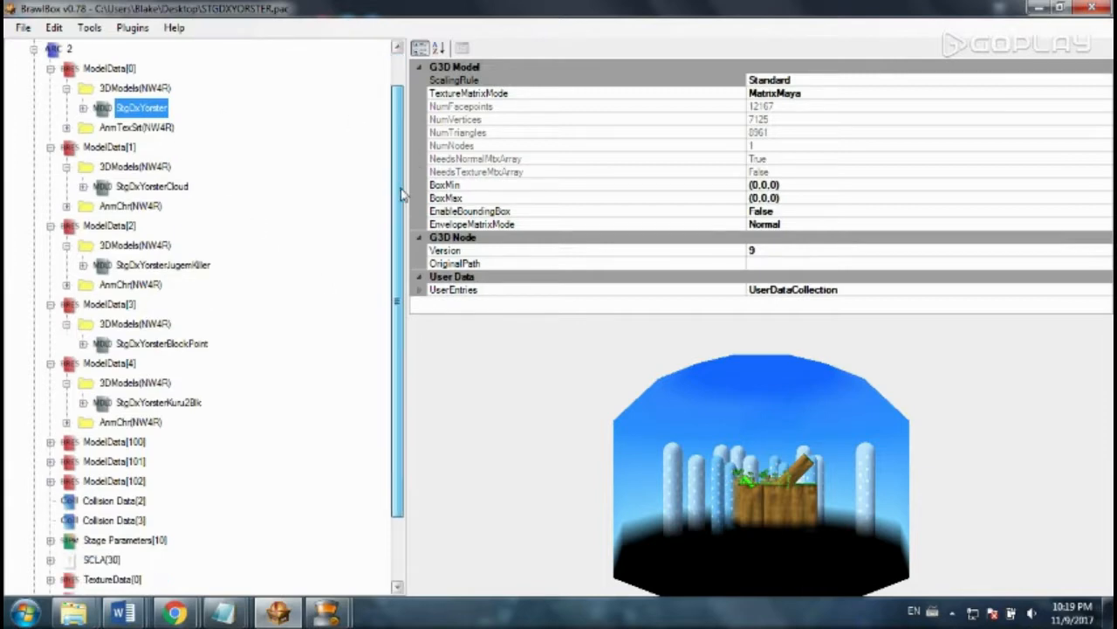
# - Preview StgDxYorster, then double-click Collision Data[2] to launch the Collision Editor
pyautogui.scroll(3)
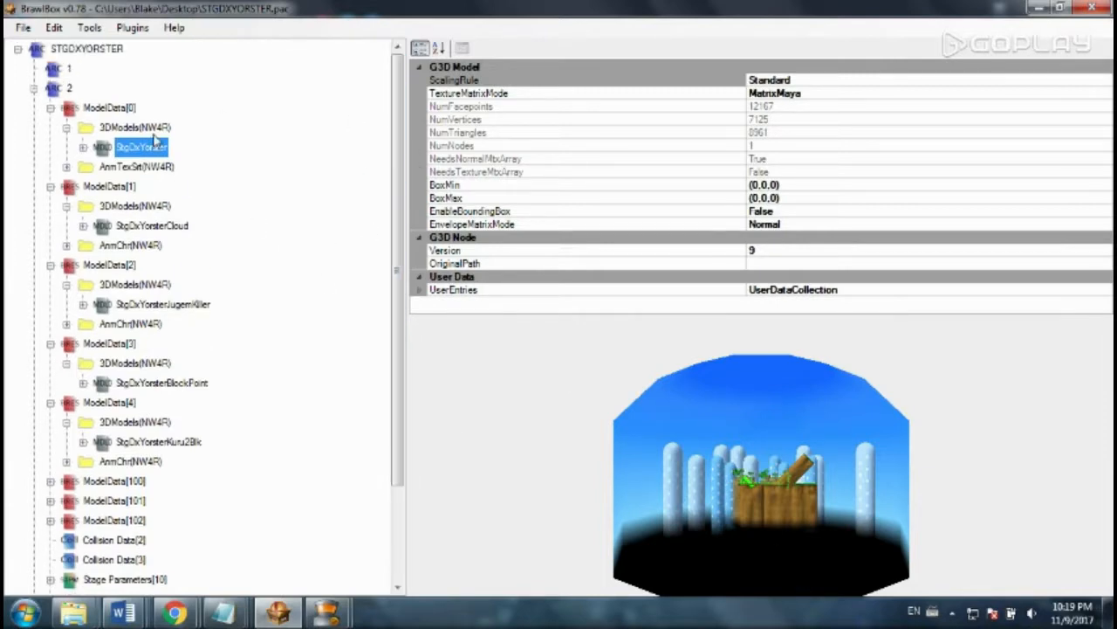
pyautogui.click(109, 107)
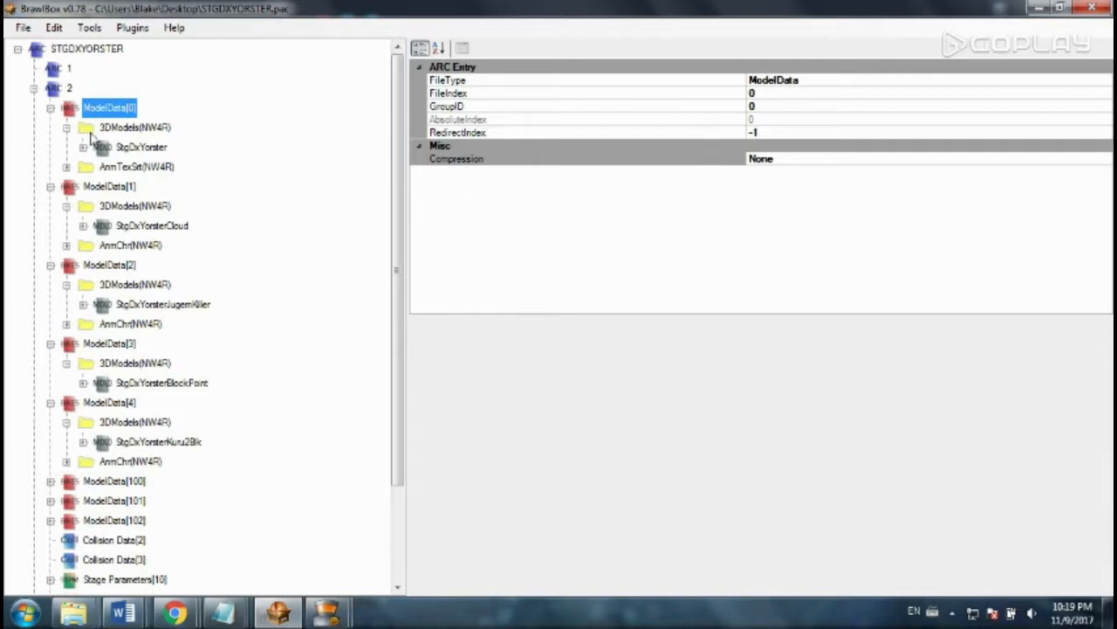
pyautogui.click(142, 147)
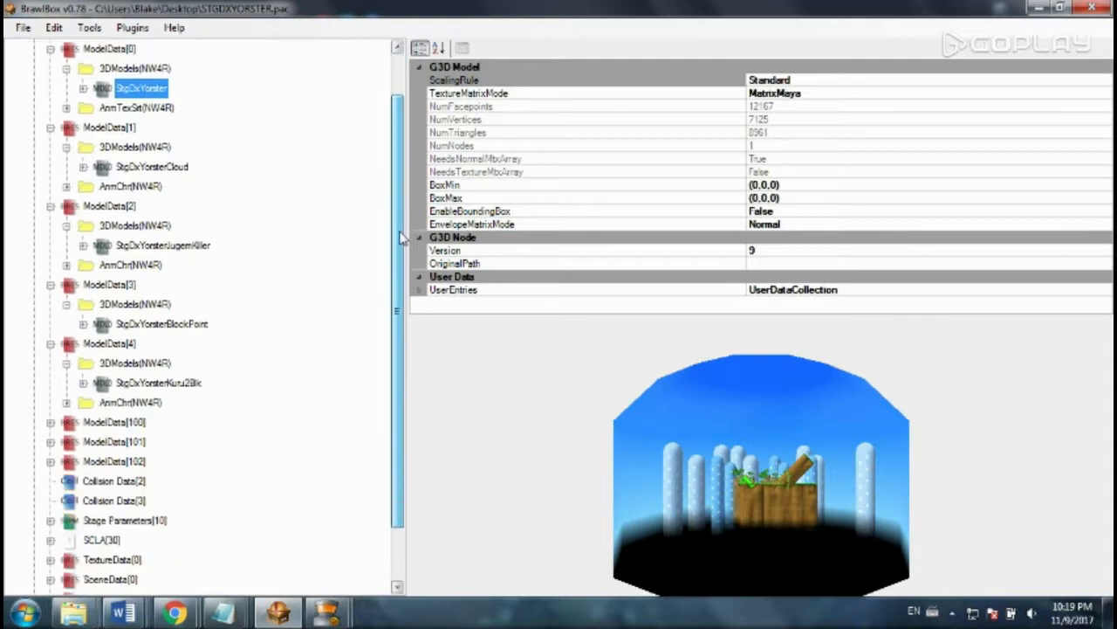
pyautogui.scroll(3)
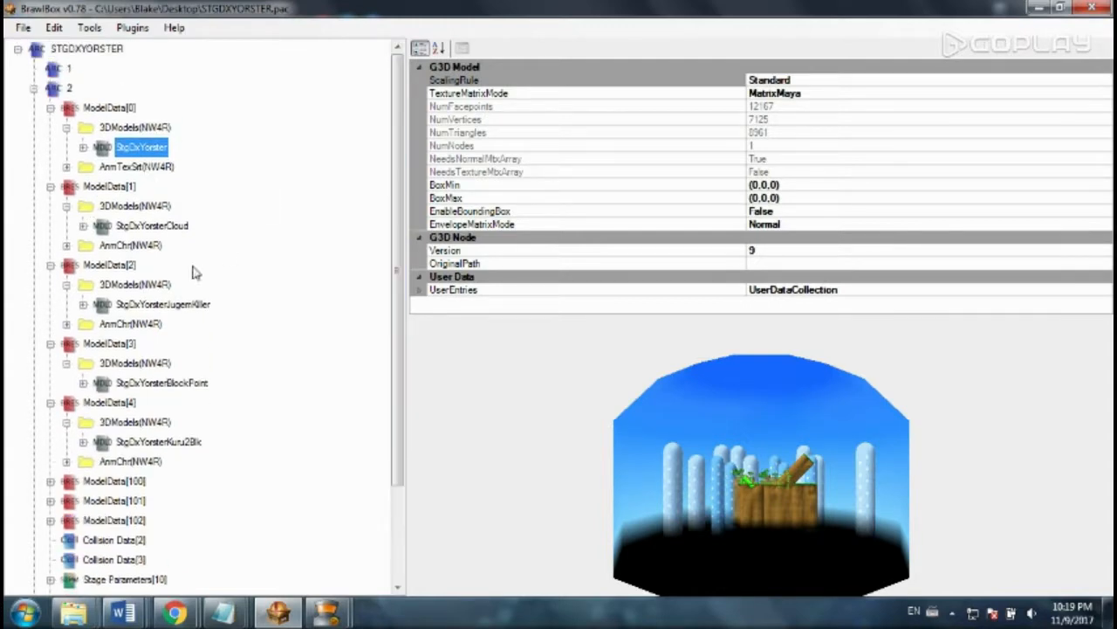
pyautogui.click(114, 422)
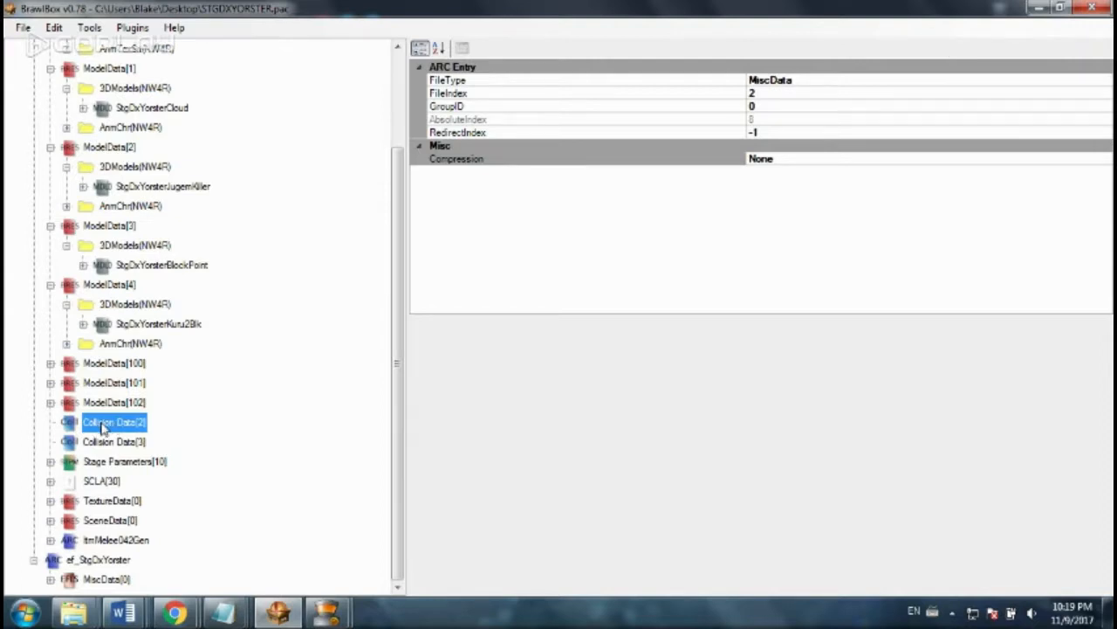
pyautogui.doubleClick(109, 421)
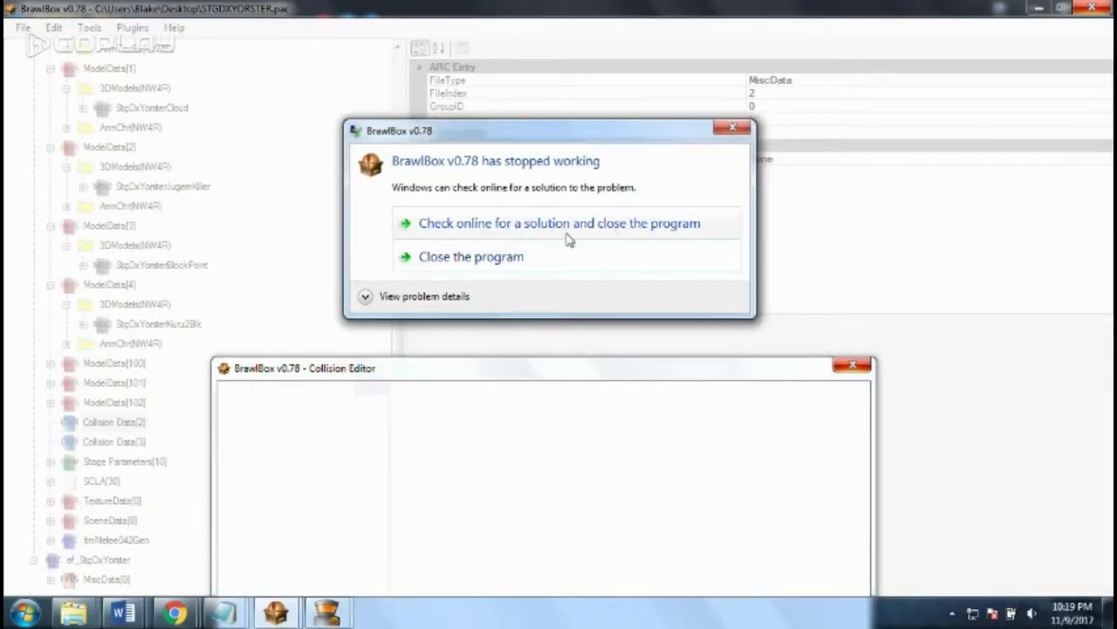
# - Relaunch BrawlBox on STGDXYORSTER.pac and load Collision Data[2] in the Collision Editor
pyautogui.click(470, 255)
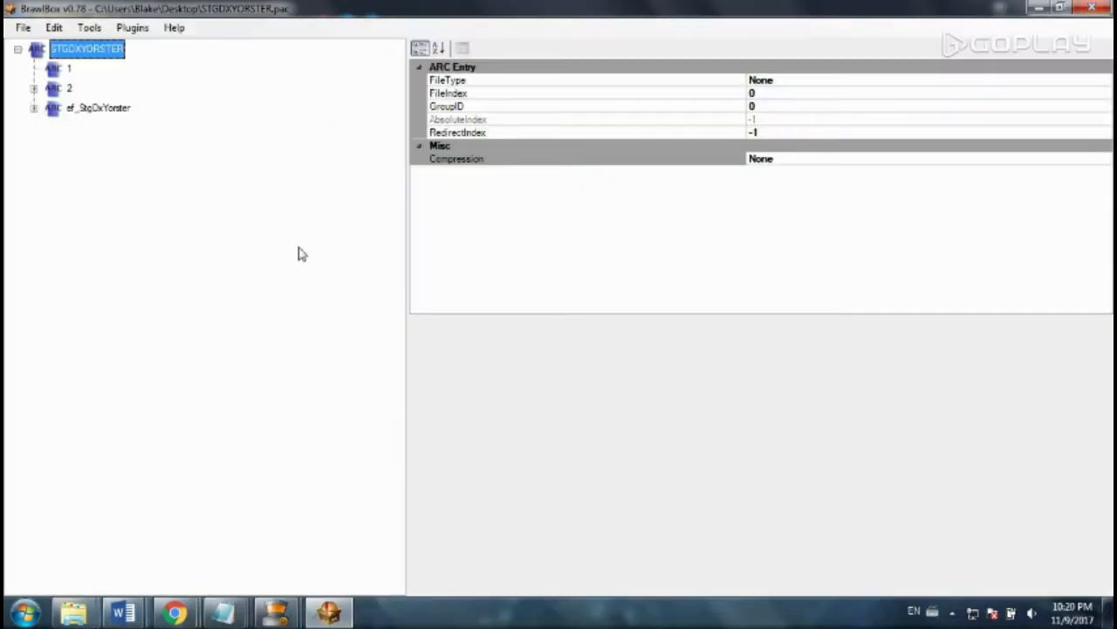
pyautogui.moveTo(38, 99)
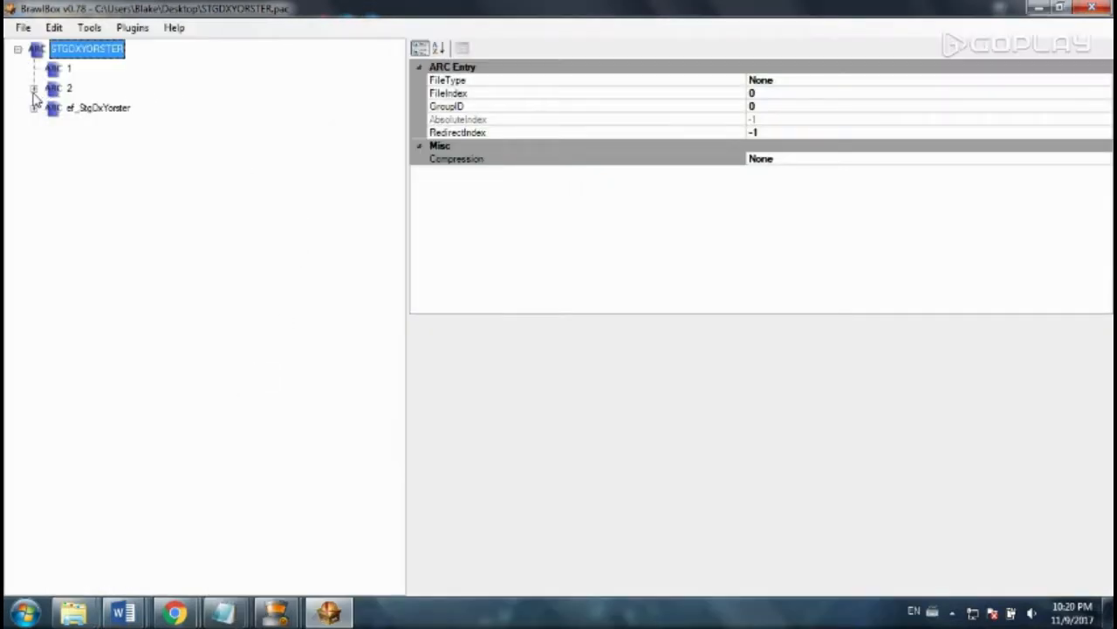
pyautogui.click(33, 88)
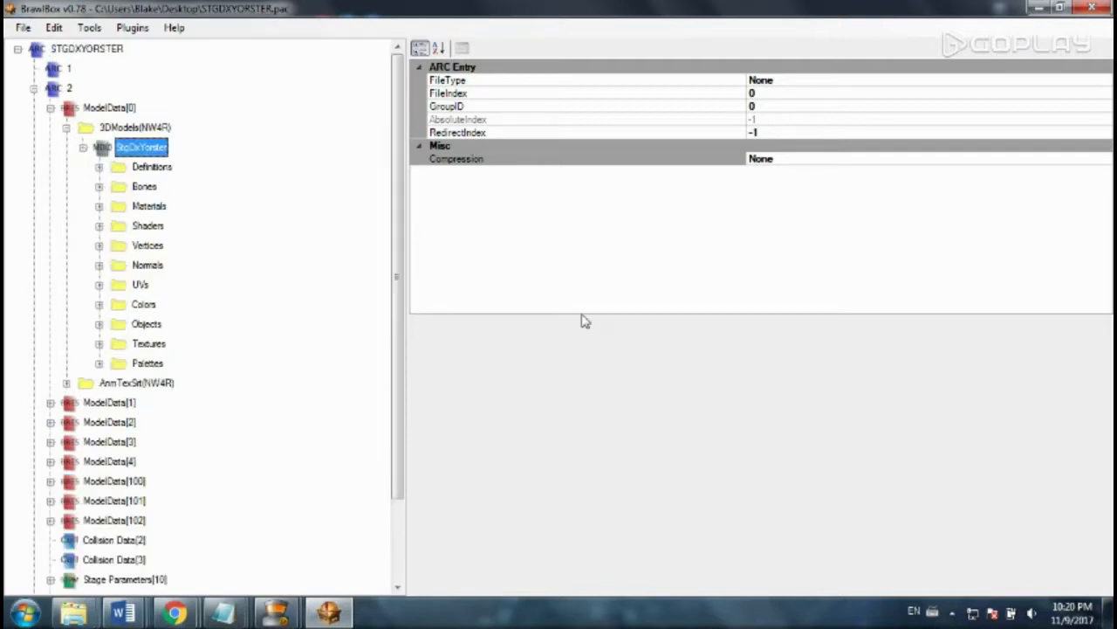
pyautogui.click(140, 147)
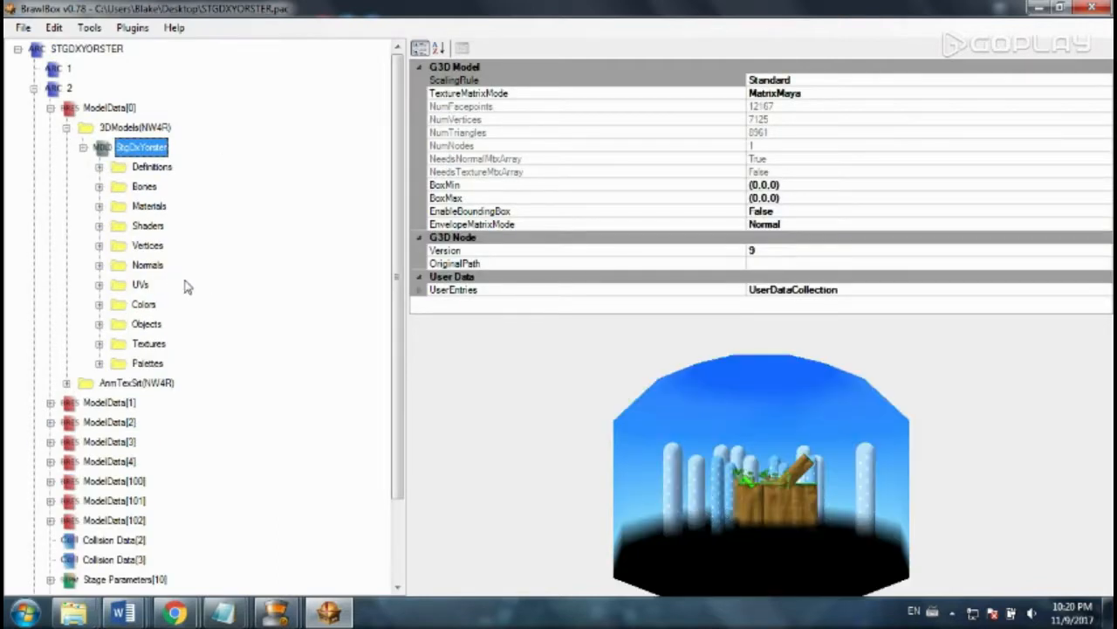
pyautogui.scroll(-3)
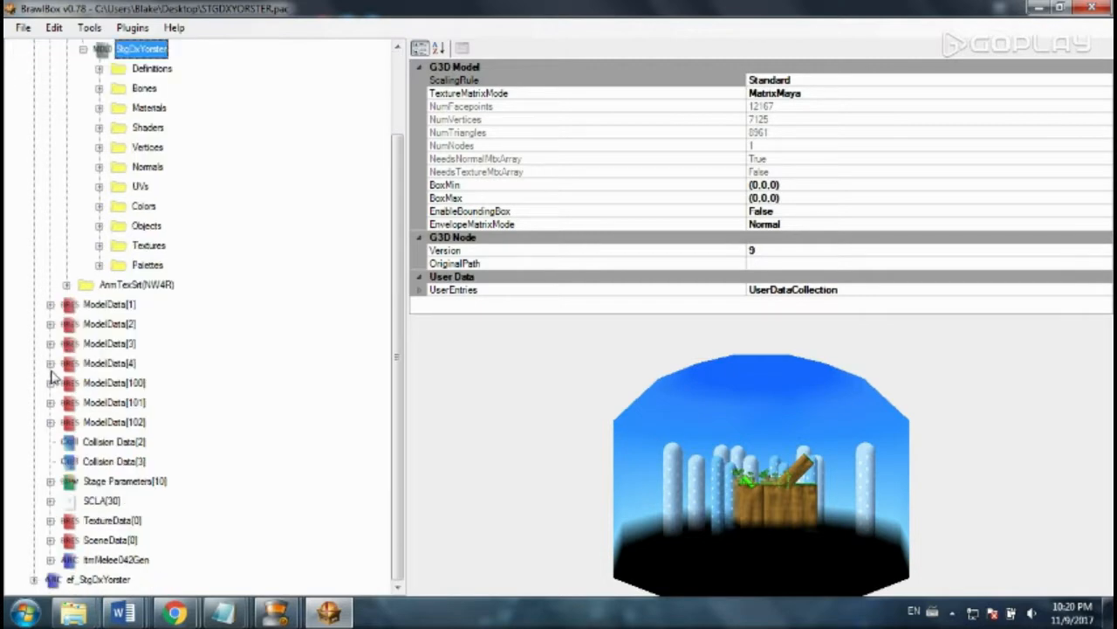
pyautogui.click(114, 440)
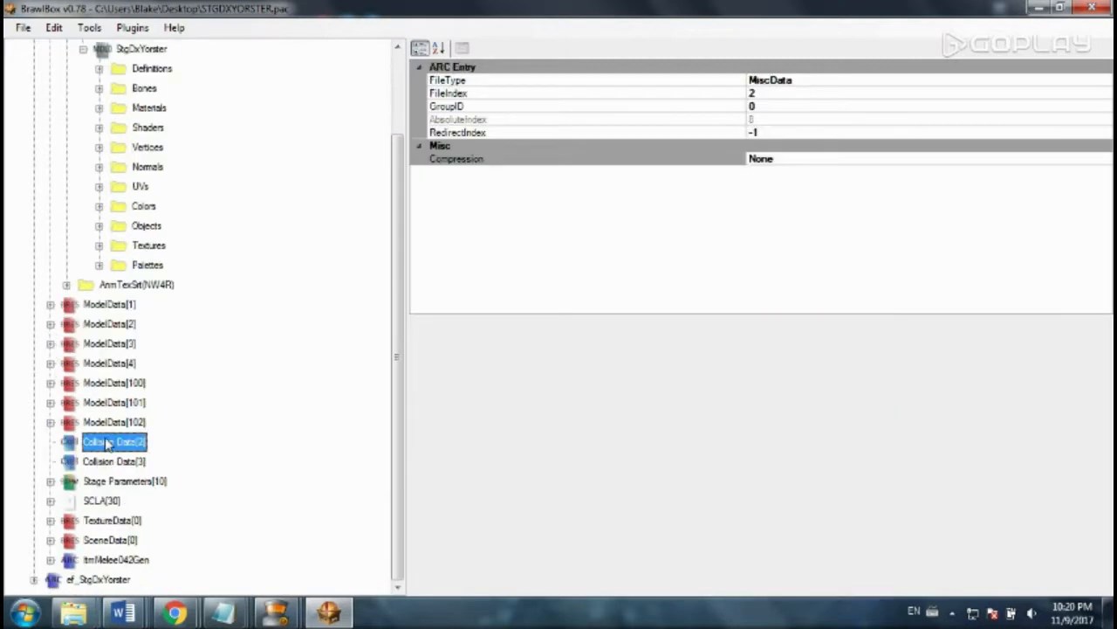
pyautogui.doubleClick(114, 441)
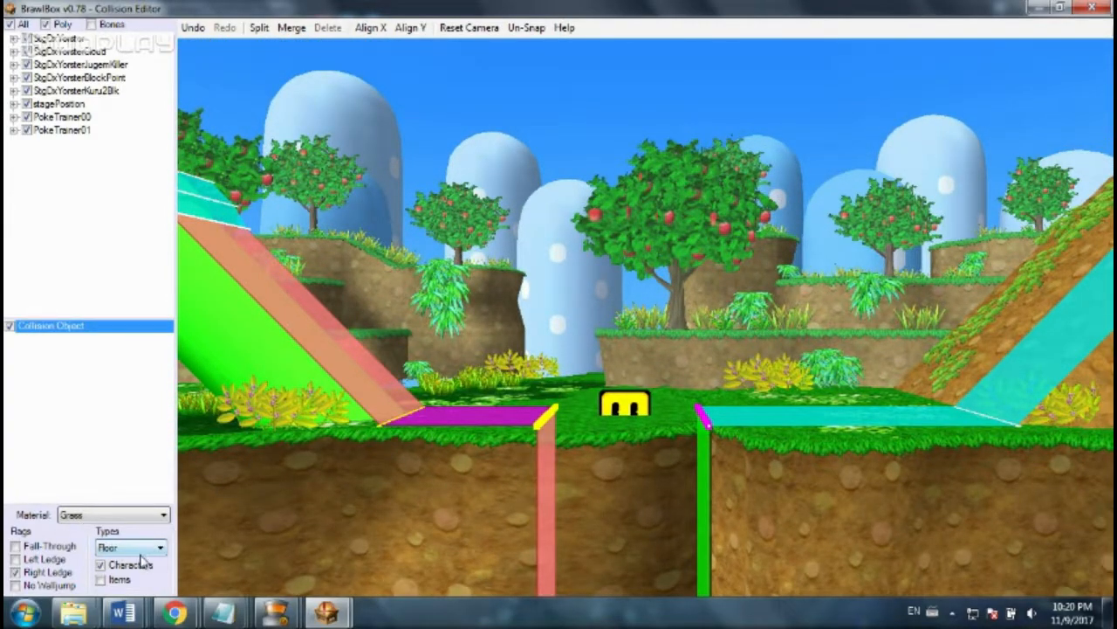
# - Check the slope segment's collision type options while covering the pit with floor
pyautogui.click(160, 548)
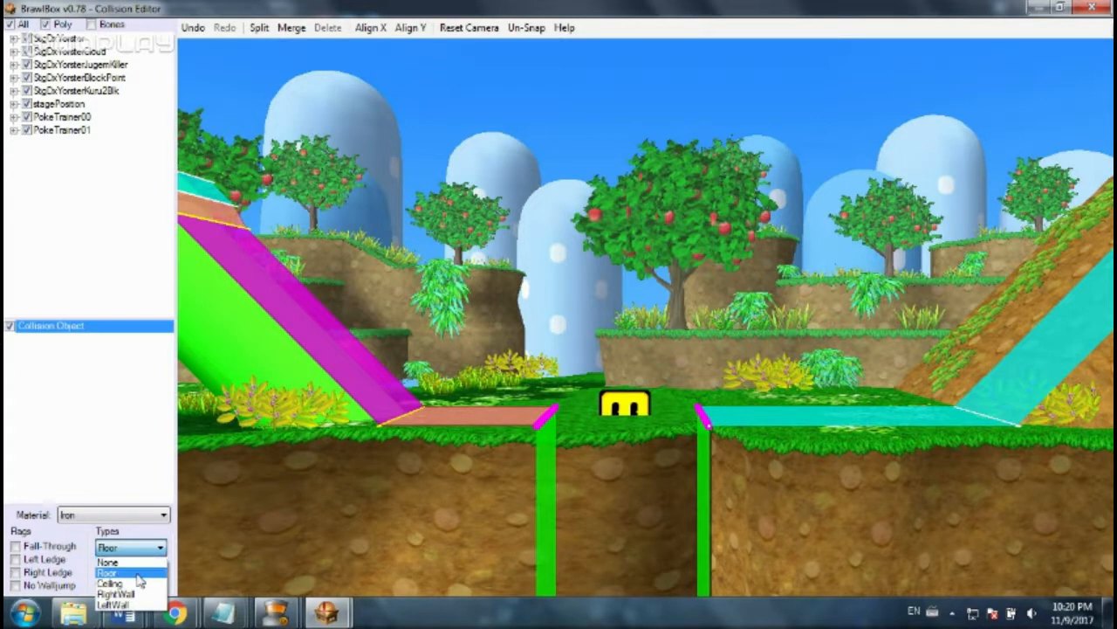
pyautogui.moveTo(111, 583)
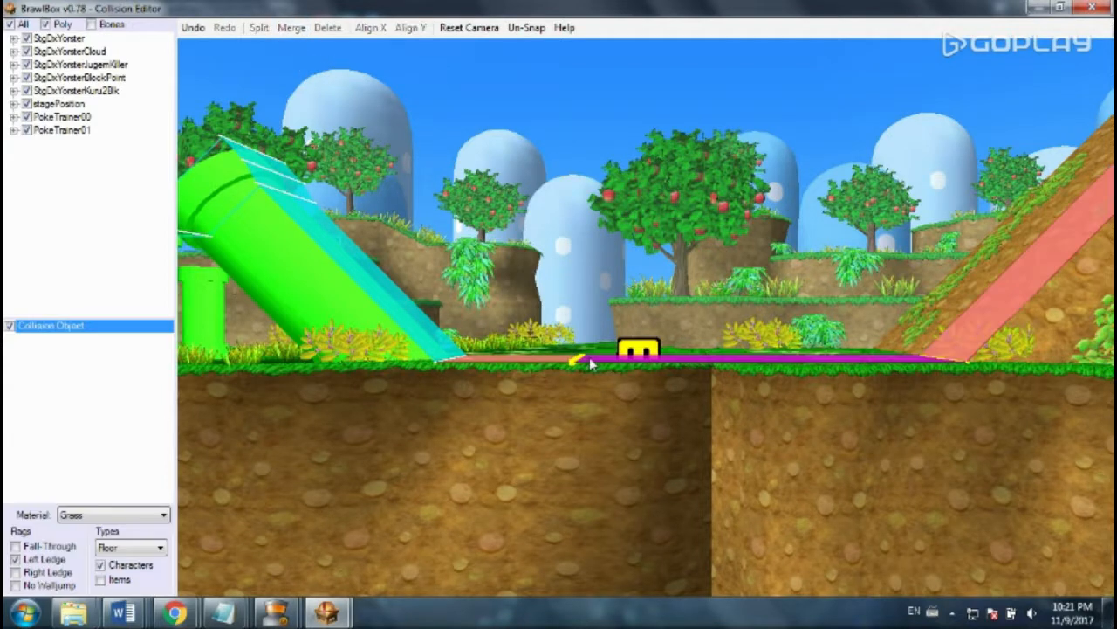
pyautogui.moveTo(421, 462)
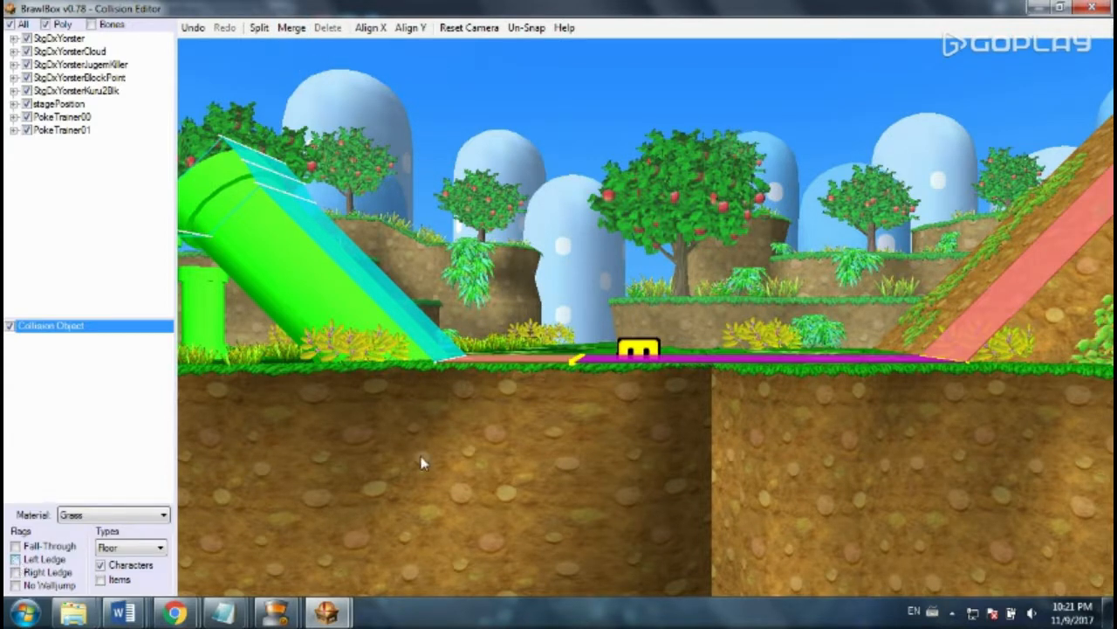
pyautogui.click(16, 571)
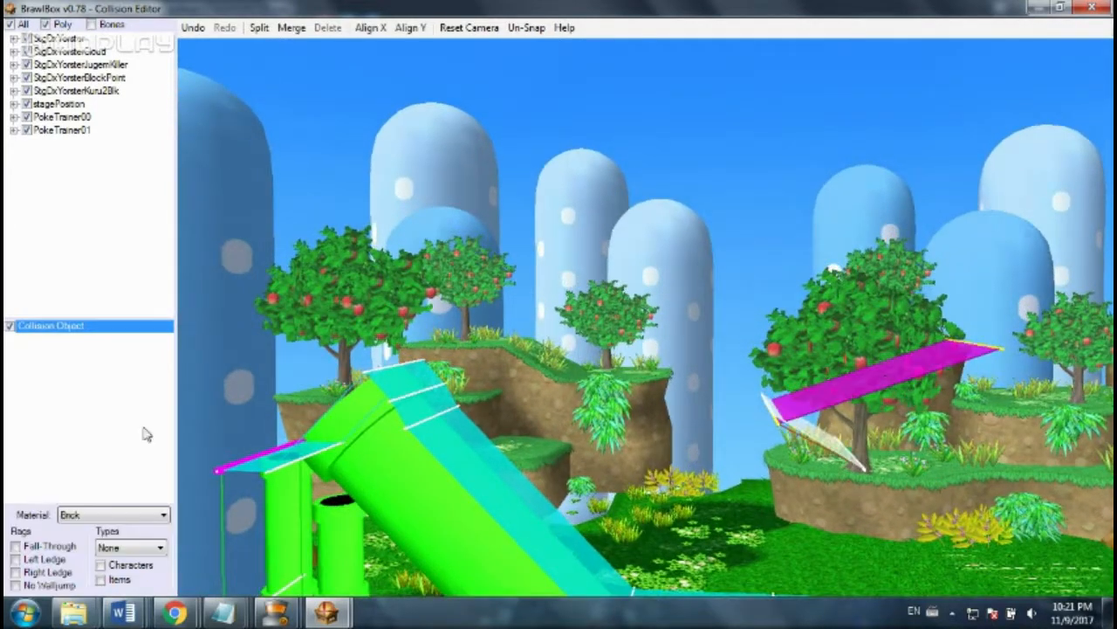
# - Try Ice and other surface materials on the selected floor collision segment
pyautogui.click(159, 547)
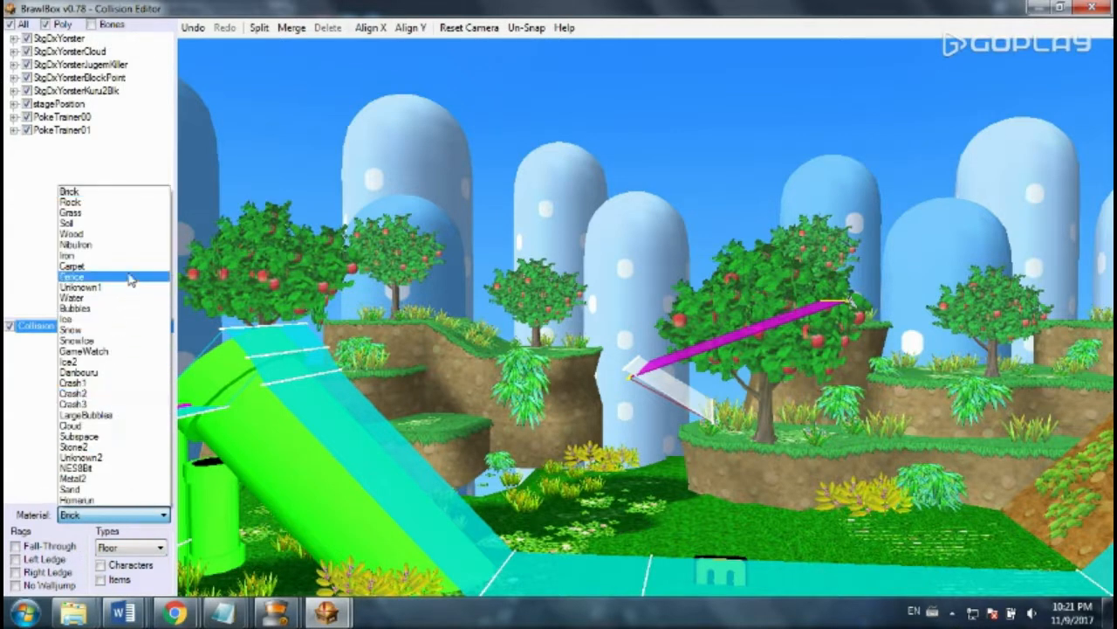
pyautogui.click(70, 319)
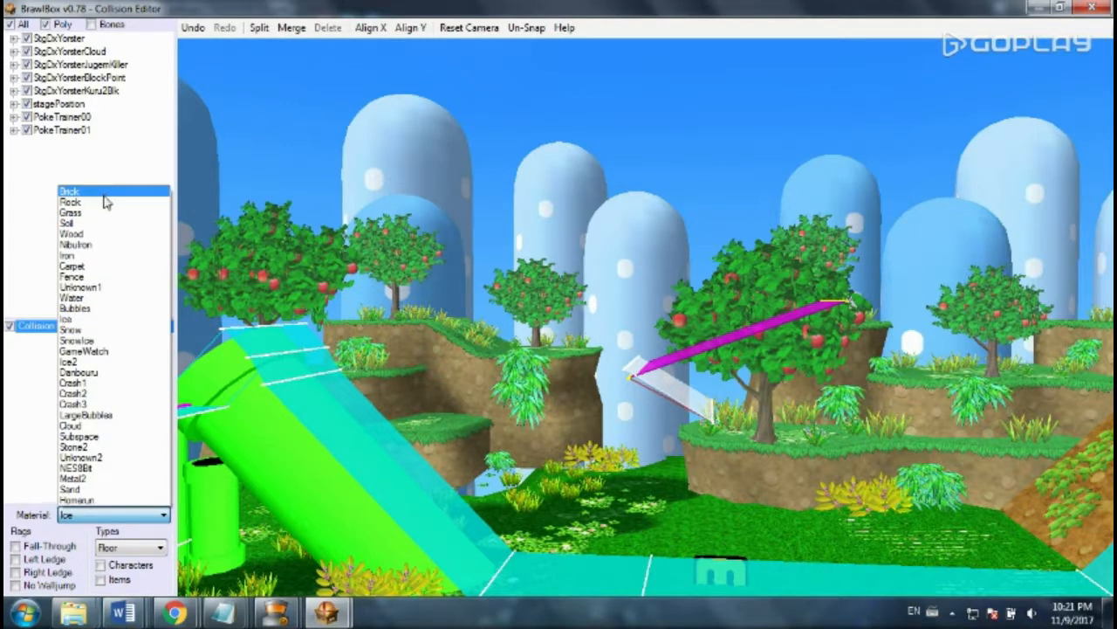
pyautogui.click(69, 202)
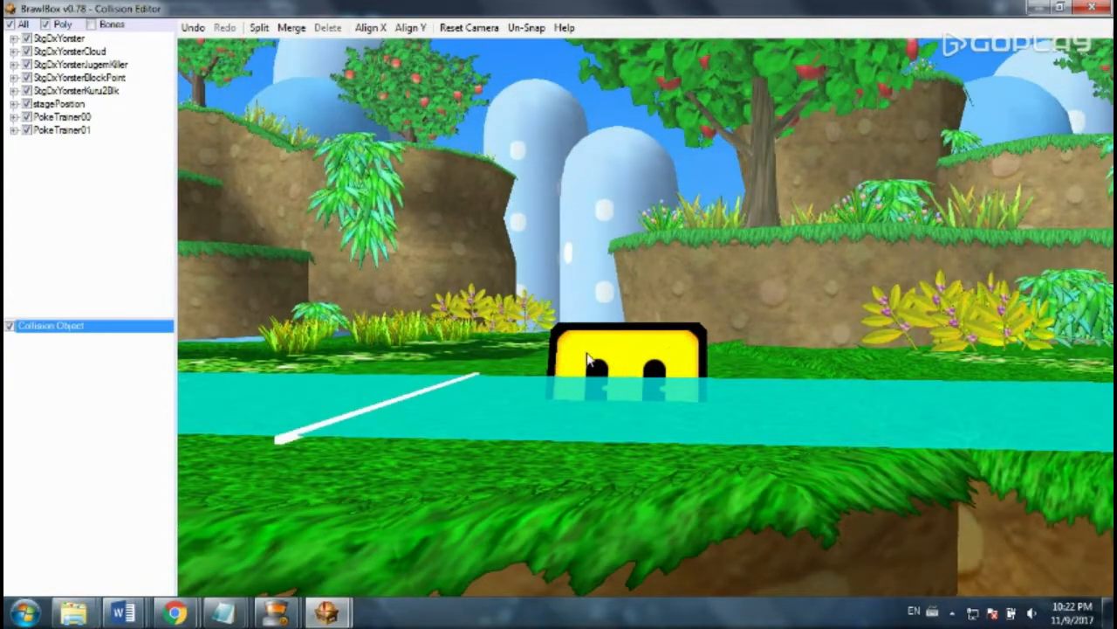
pyautogui.moveTo(615, 364)
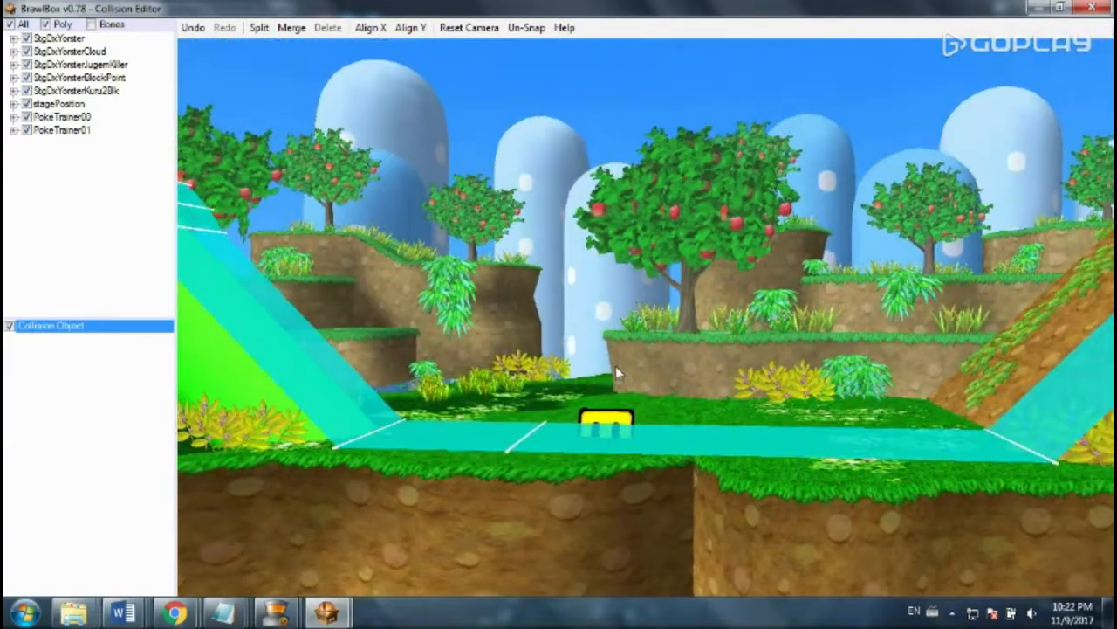
# - Leave the Collision Editor and retarget the Advanced Model Editor to stagePosition
pyautogui.click(22, 27)
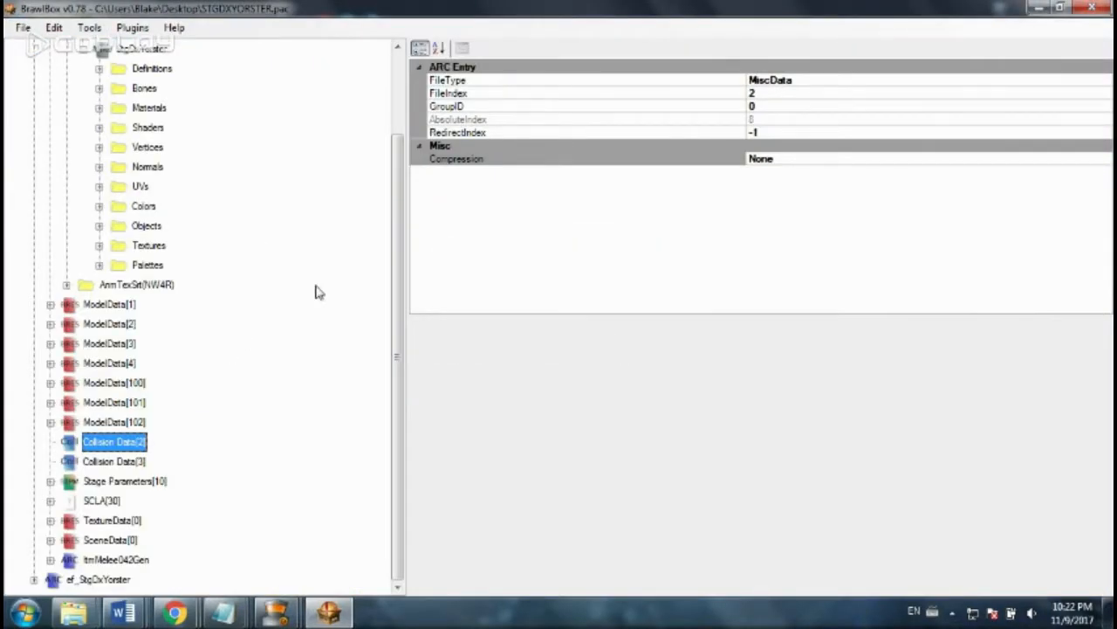
pyautogui.rightClick(55, 88)
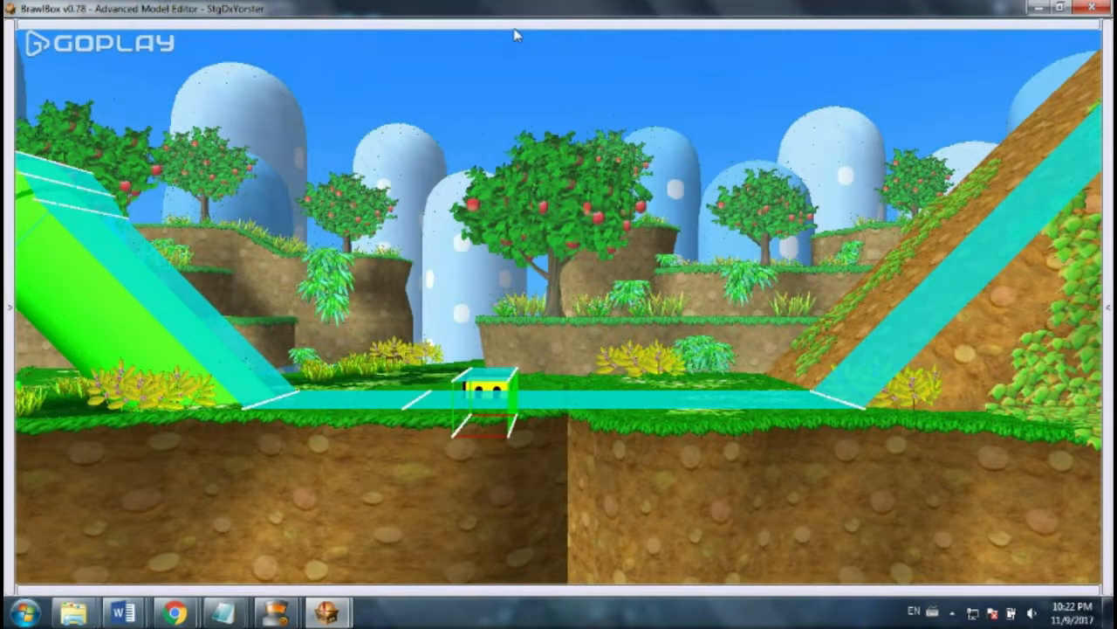
pyautogui.click(371, 28)
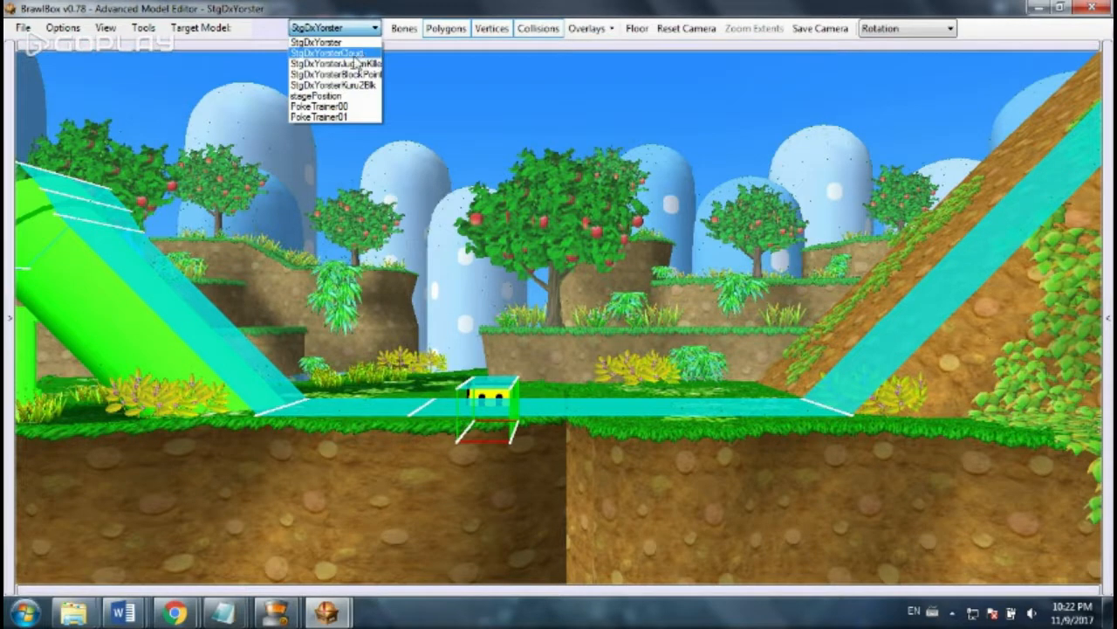
pyautogui.moveTo(319, 43)
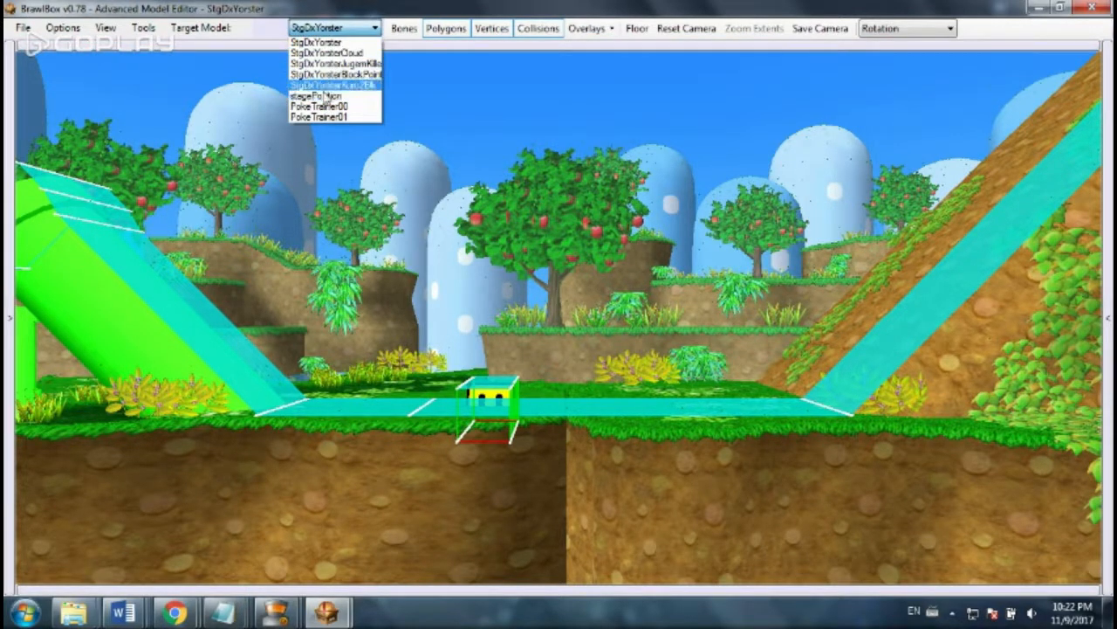
pyautogui.click(327, 95)
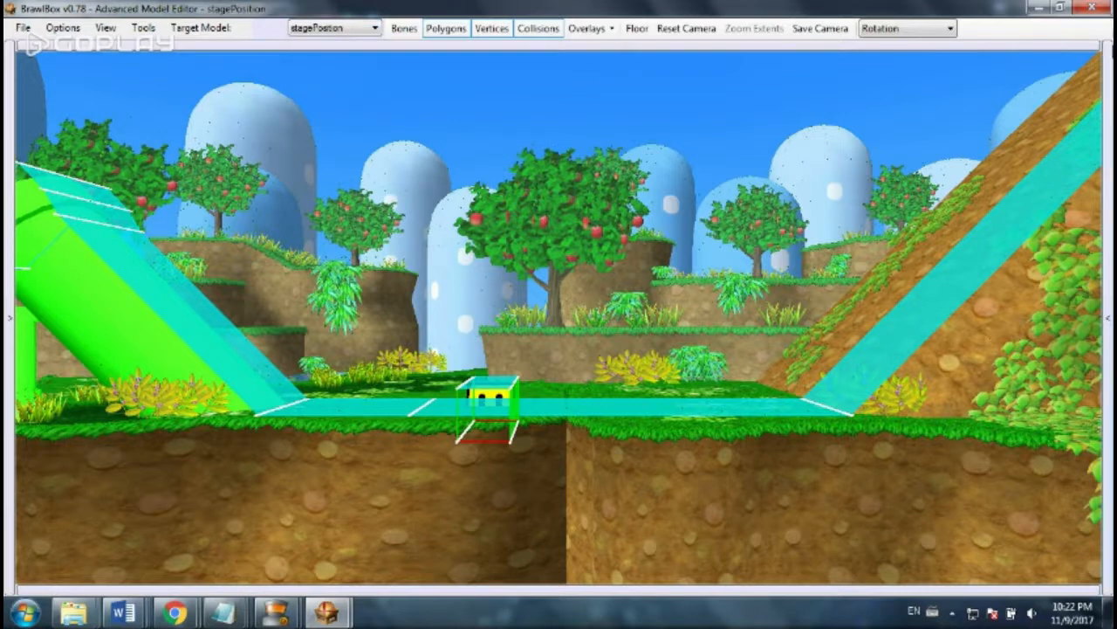
# - Show stagePosition's bone list and select one of its position points
pyautogui.click(402, 27)
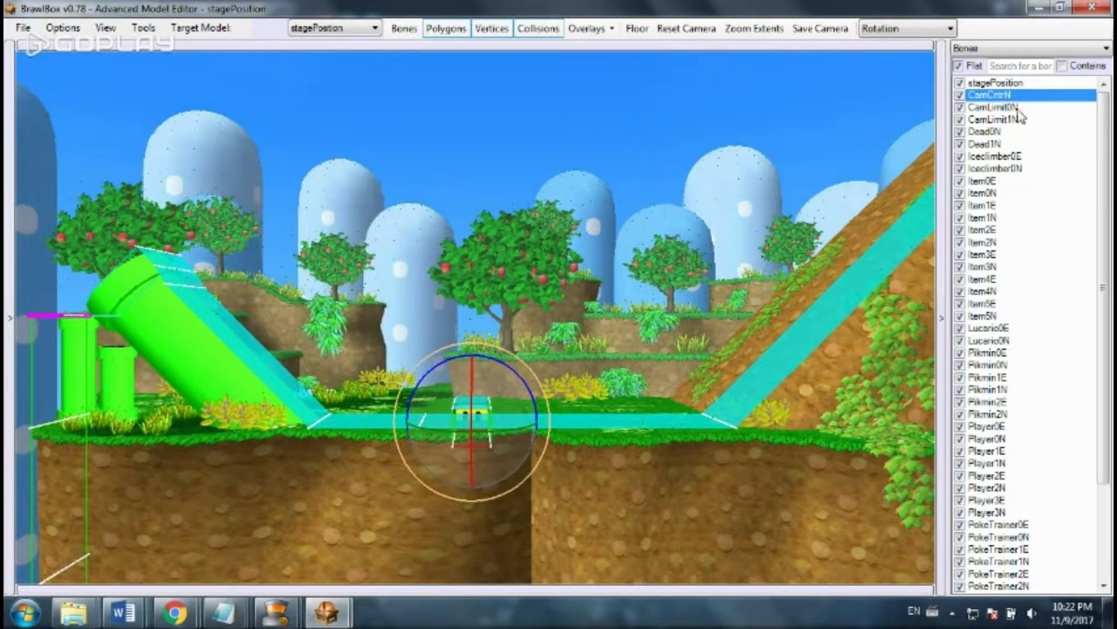
pyautogui.click(991, 107)
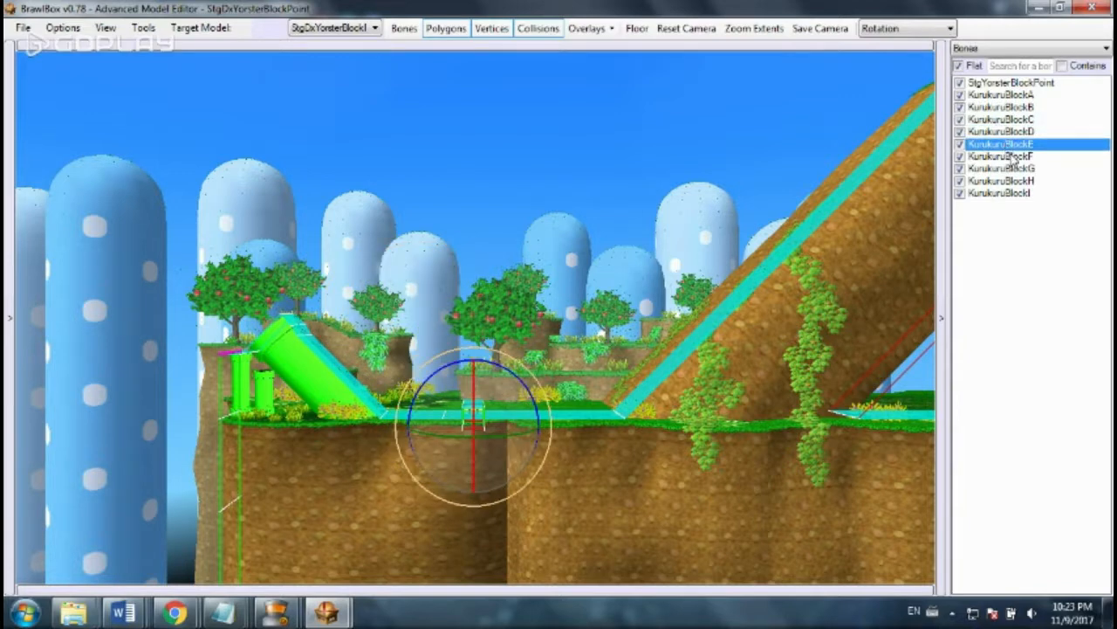
# - Select another KurukuruBlock point and switch the editor to Translation mode
pyautogui.click(1000, 131)
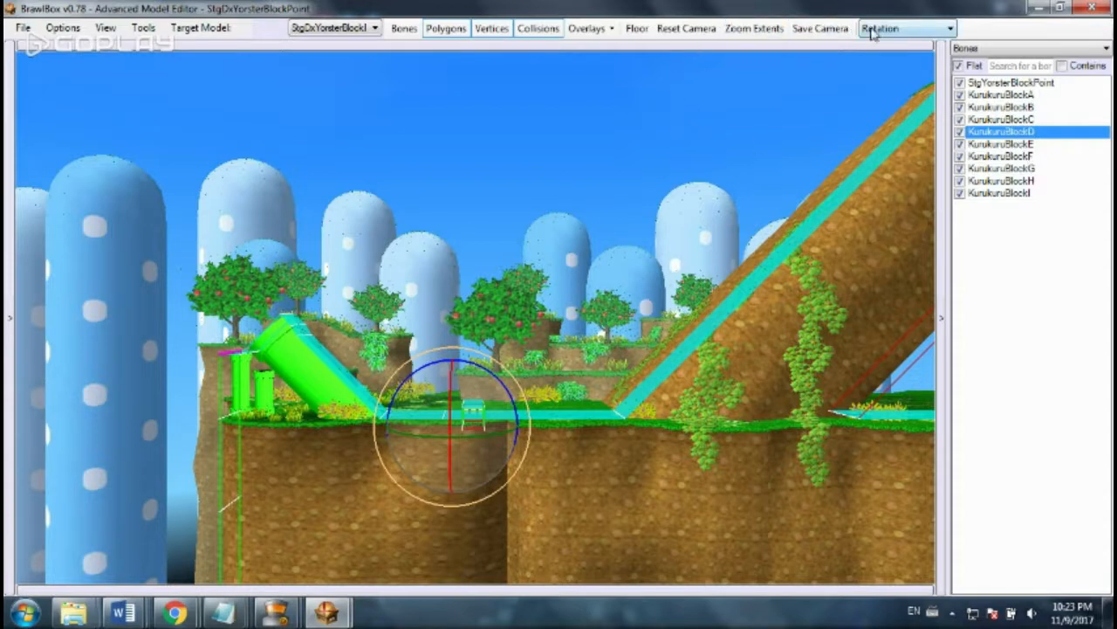
pyautogui.click(904, 28)
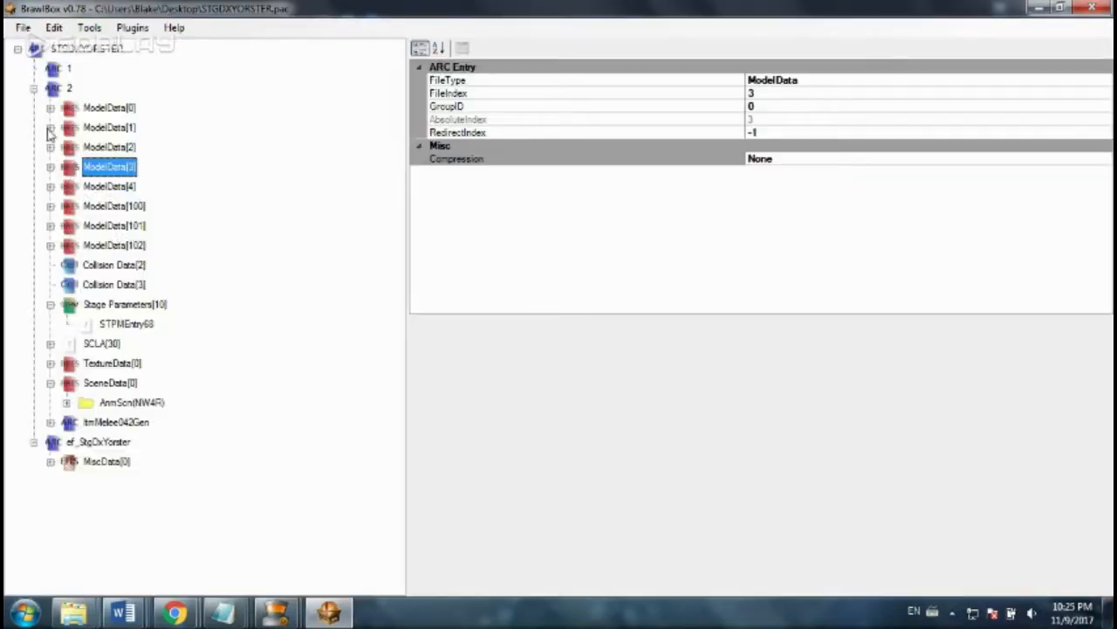
# - Expand the model data entry and Item Generation folder down to Group[0]'s item list
pyautogui.click(50, 108)
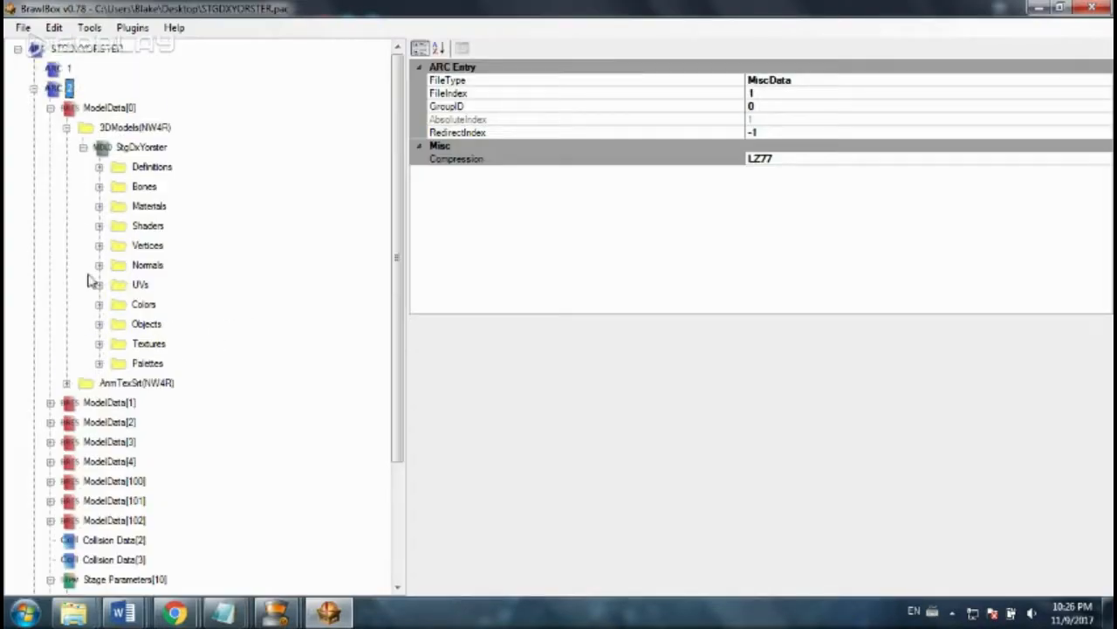
pyautogui.scroll(-3)
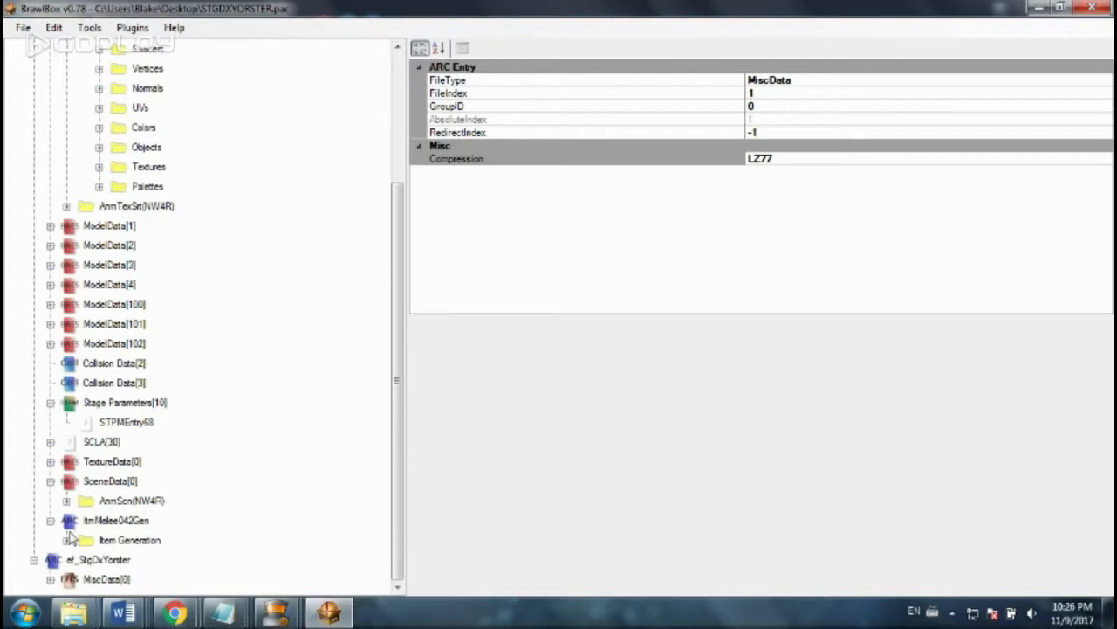
pyautogui.click(66, 539)
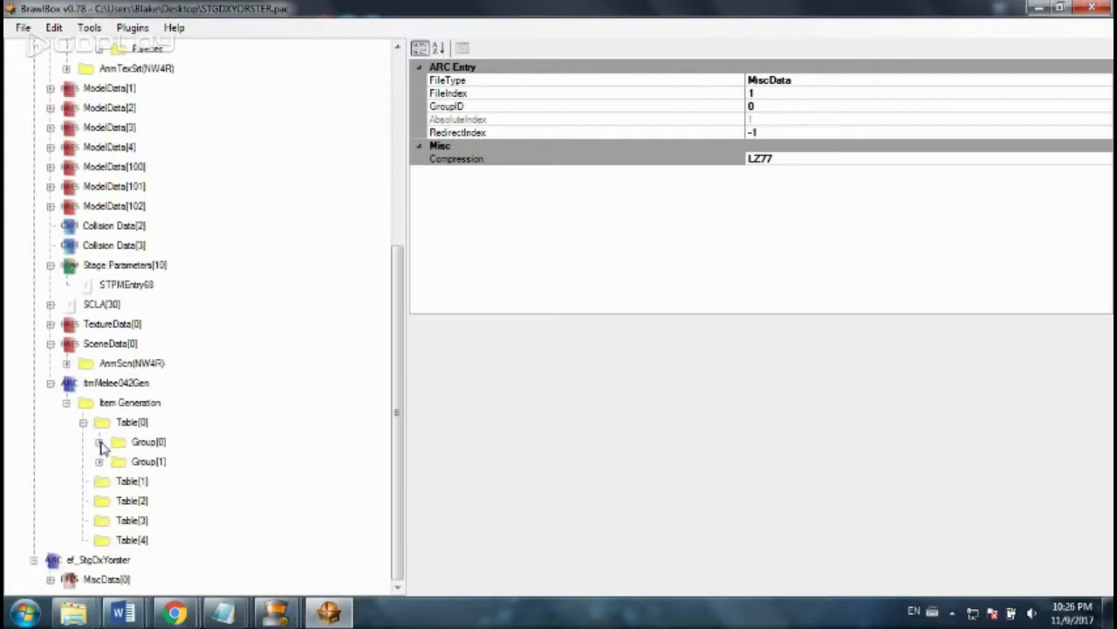
pyautogui.click(99, 441)
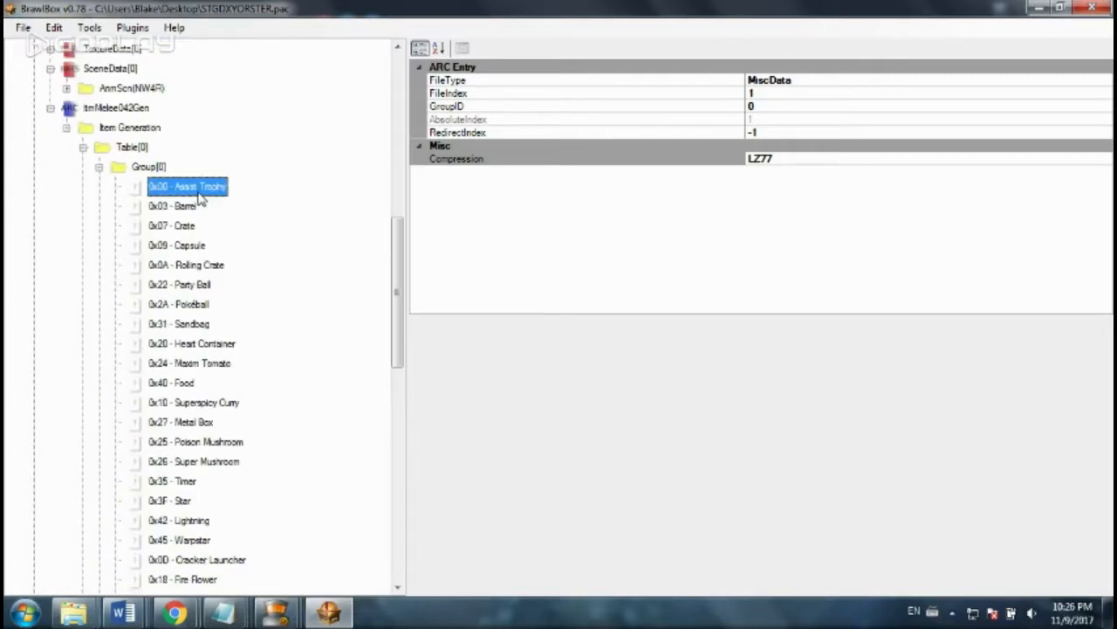
# - Select Group[0]'s Green Shell entry and set its spawn frequency to 30.00
pyautogui.click(187, 186)
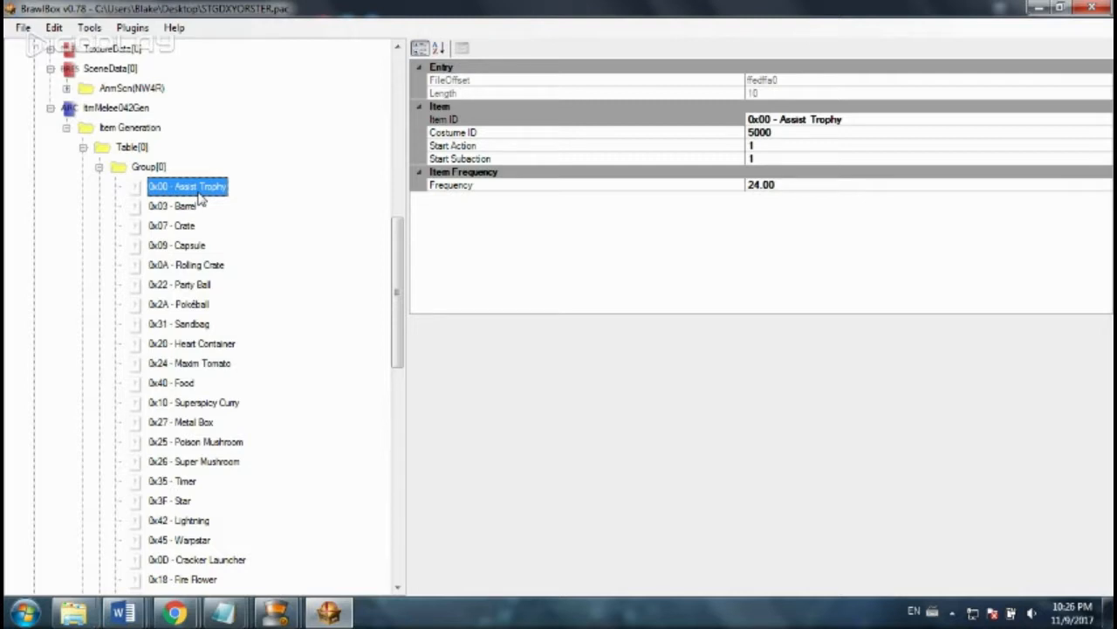
pyautogui.scroll(-3)
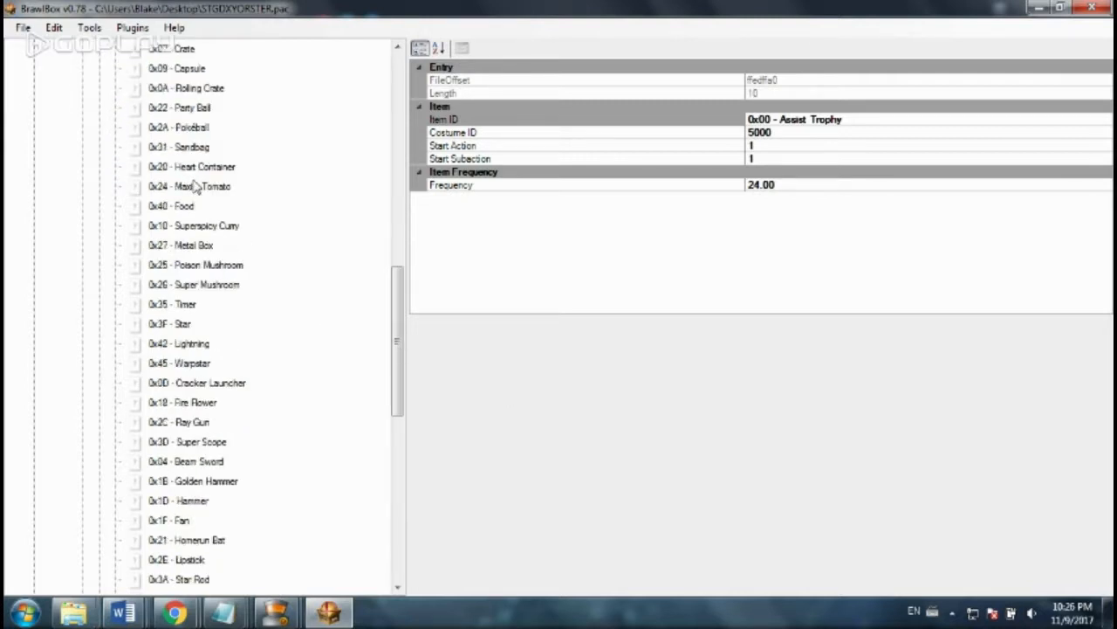
pyautogui.moveTo(197, 275)
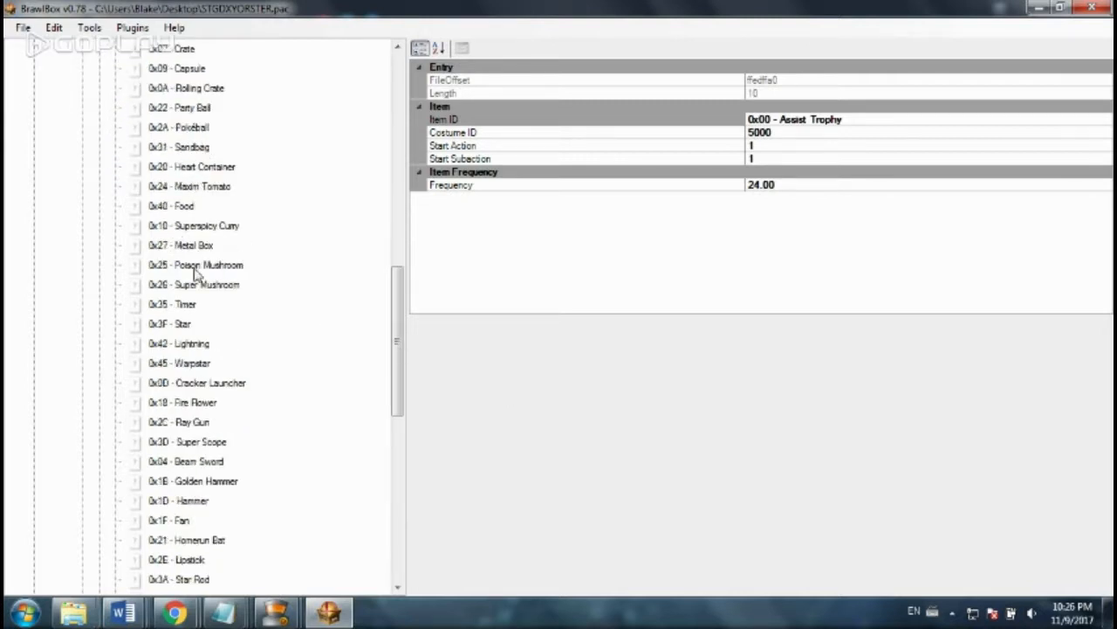
pyautogui.scroll(-3)
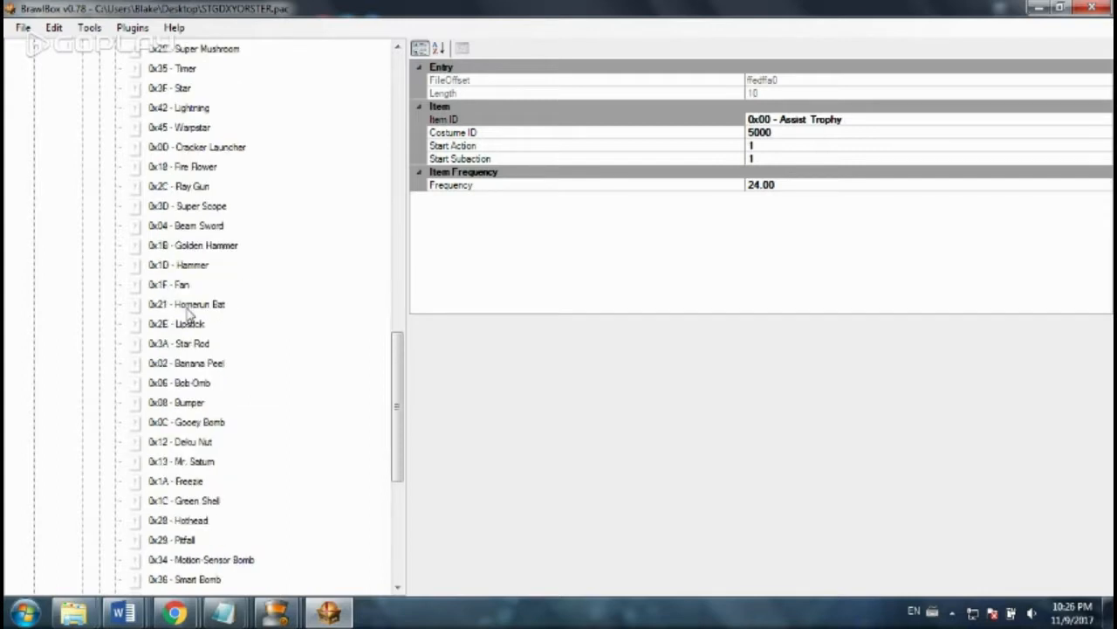
pyautogui.scroll(-3)
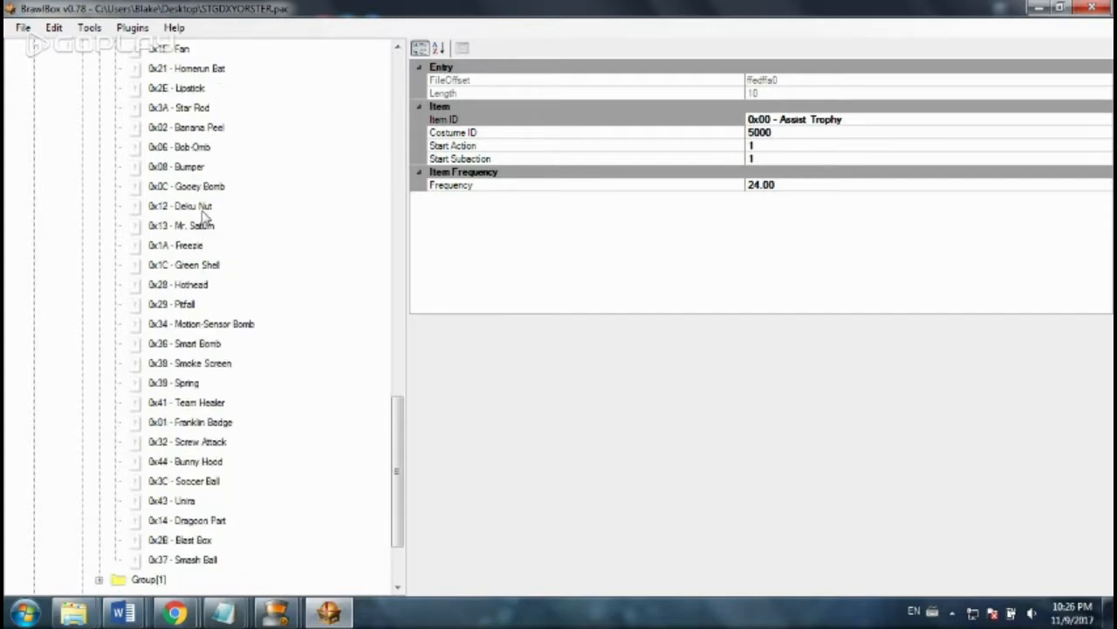
pyautogui.moveTo(188, 300)
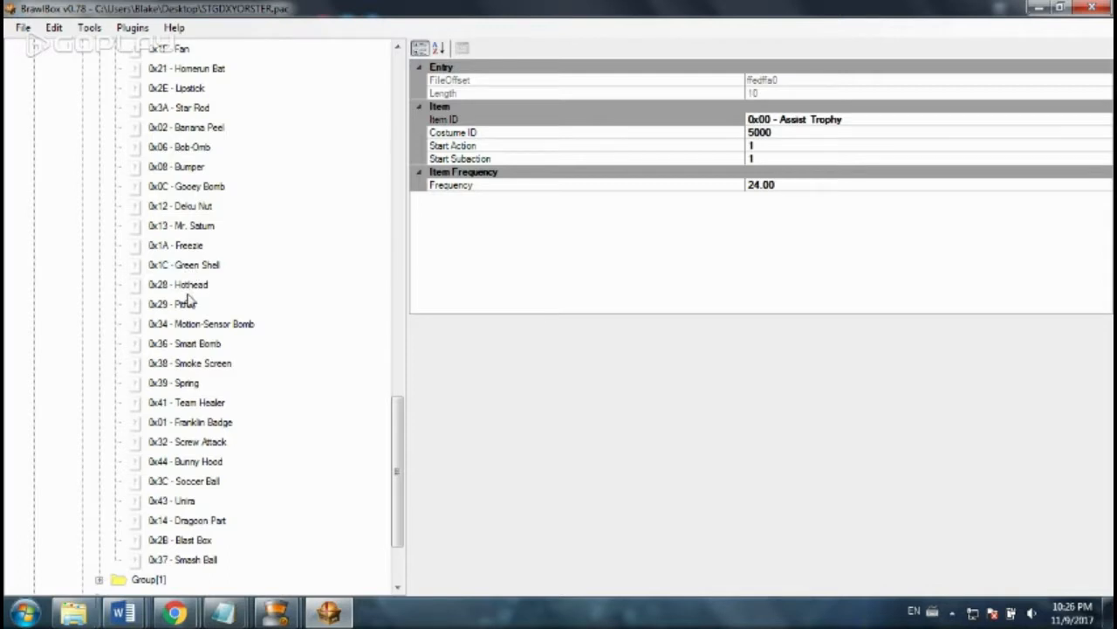
pyautogui.click(182, 264)
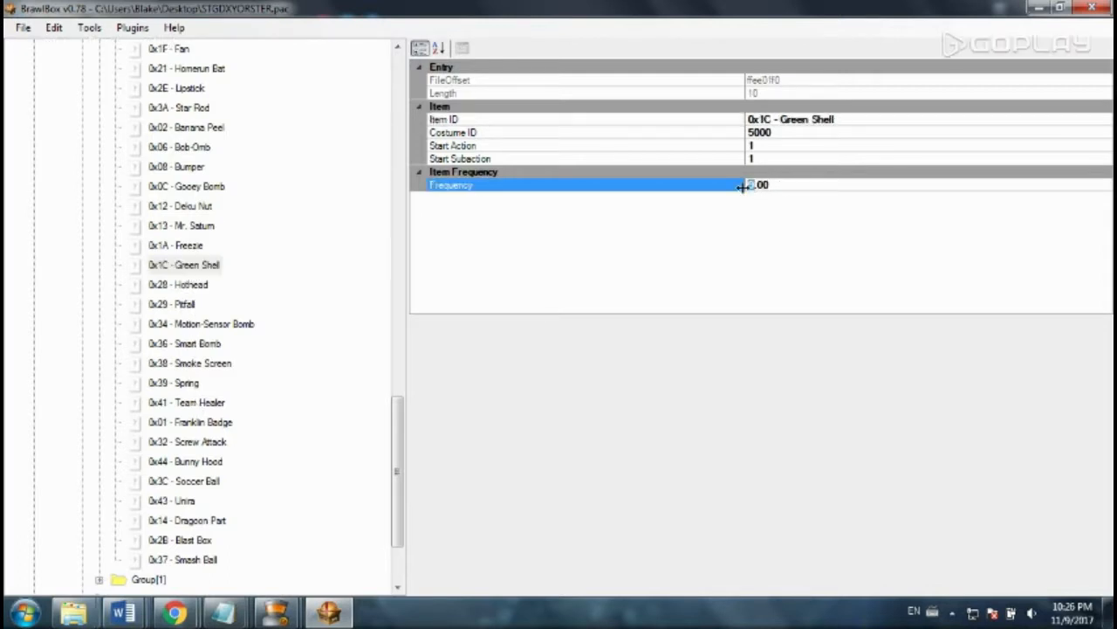
pyautogui.write('3000')
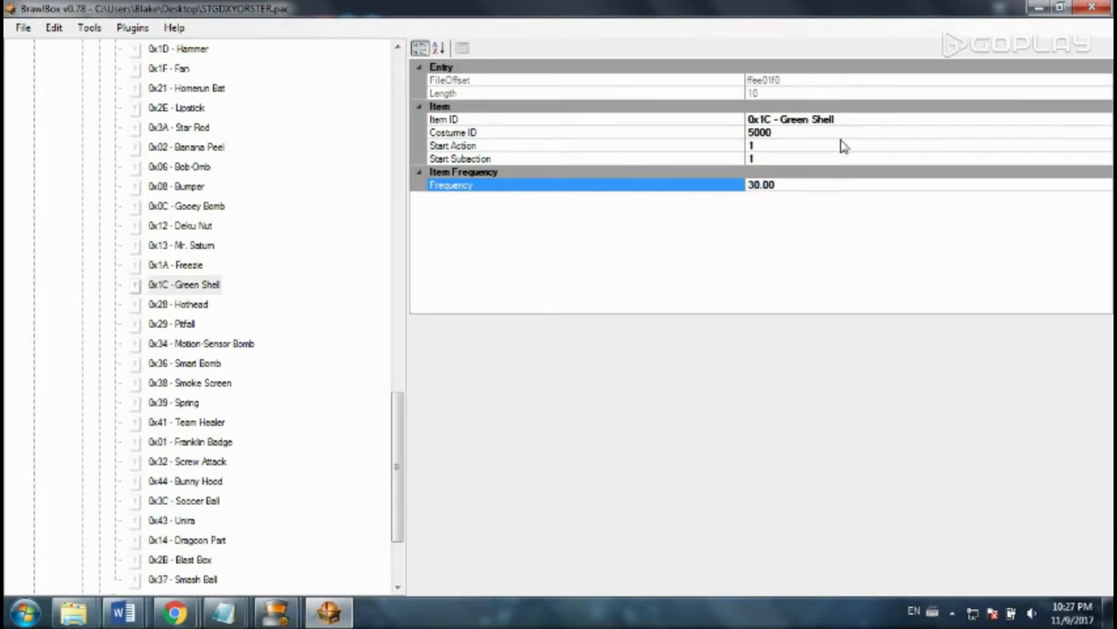
pyautogui.click(585, 144)
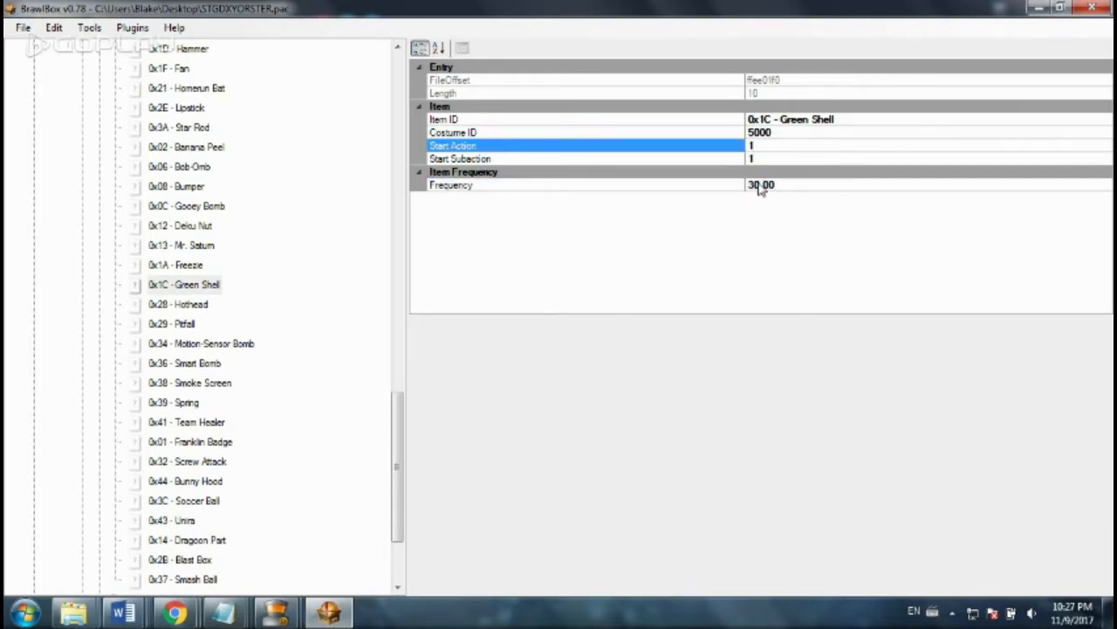
pyautogui.click(585, 184)
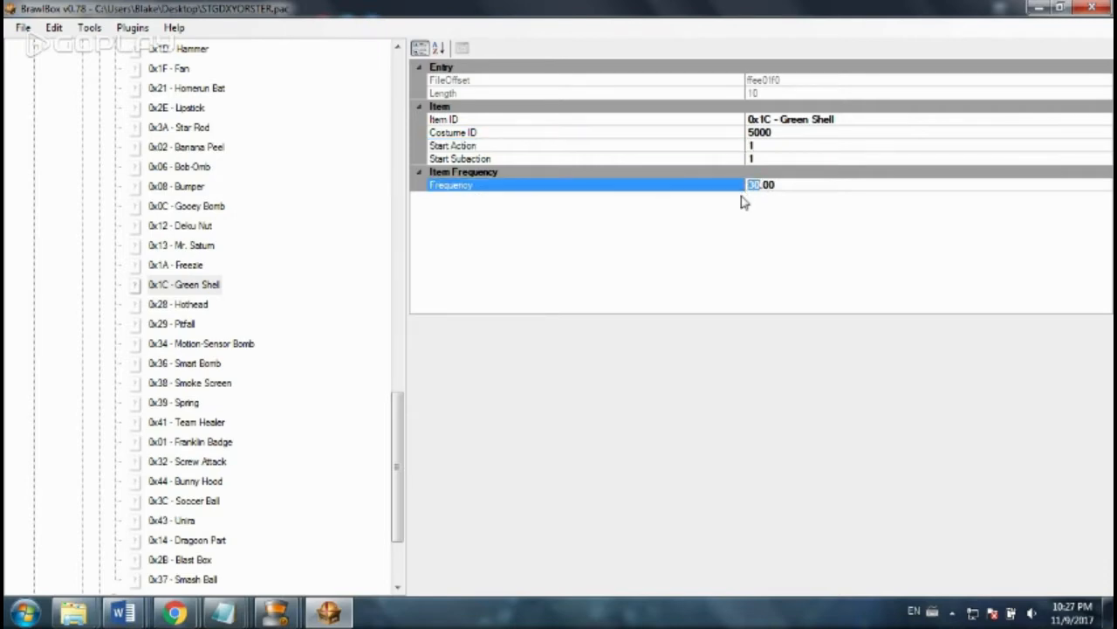